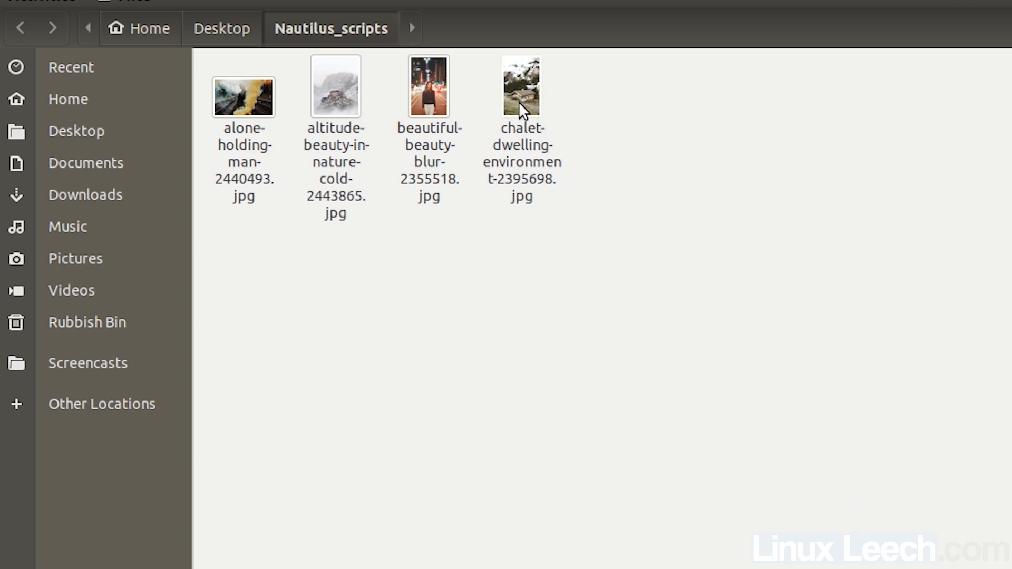
# - Show hidden files in the home folder via Ctrl+H and the view options' Show Hidden Files toggle
pyautogui.rightClick(521, 88)
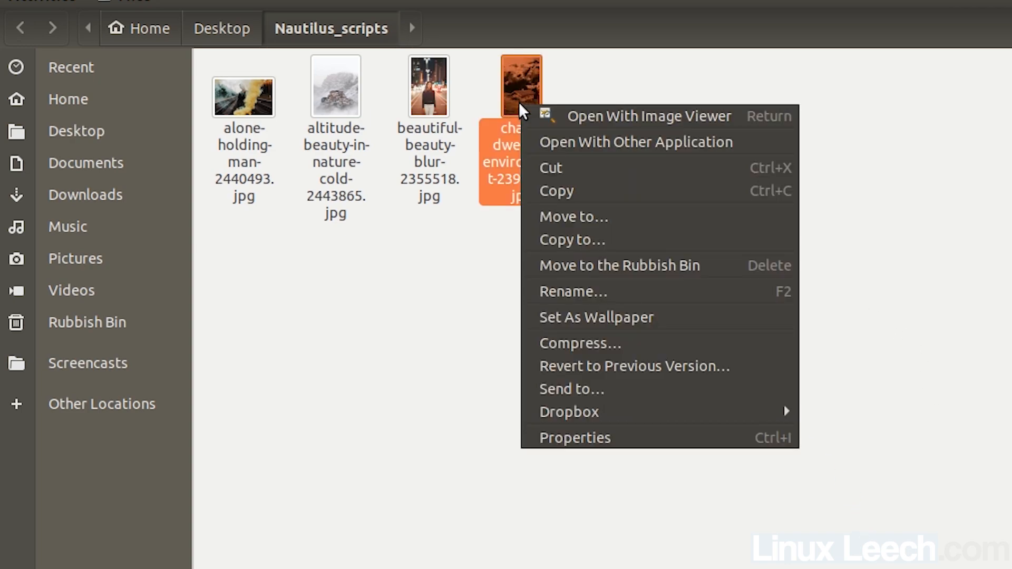
pyautogui.moveTo(626, 213)
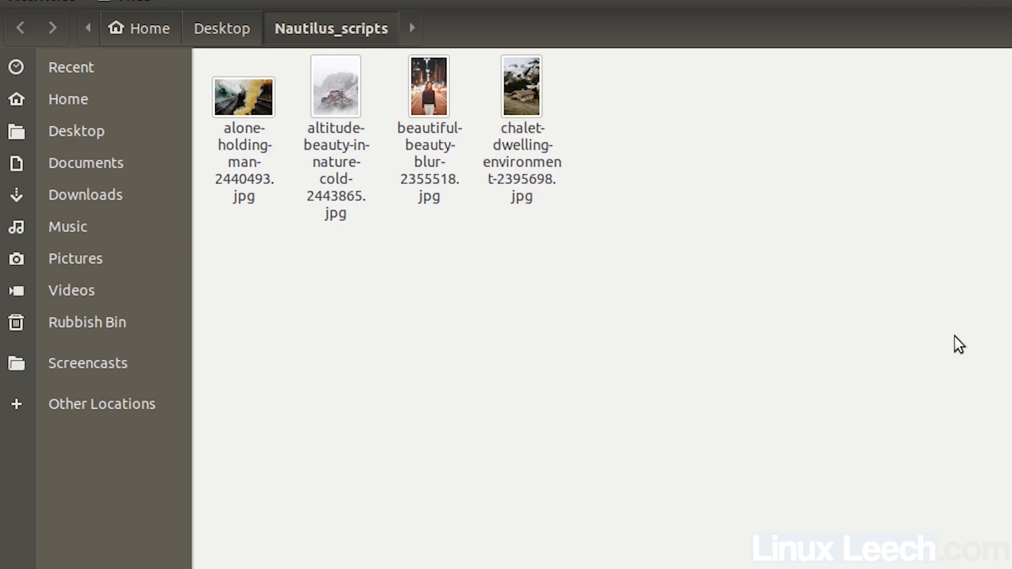
pyautogui.moveTo(958, 368)
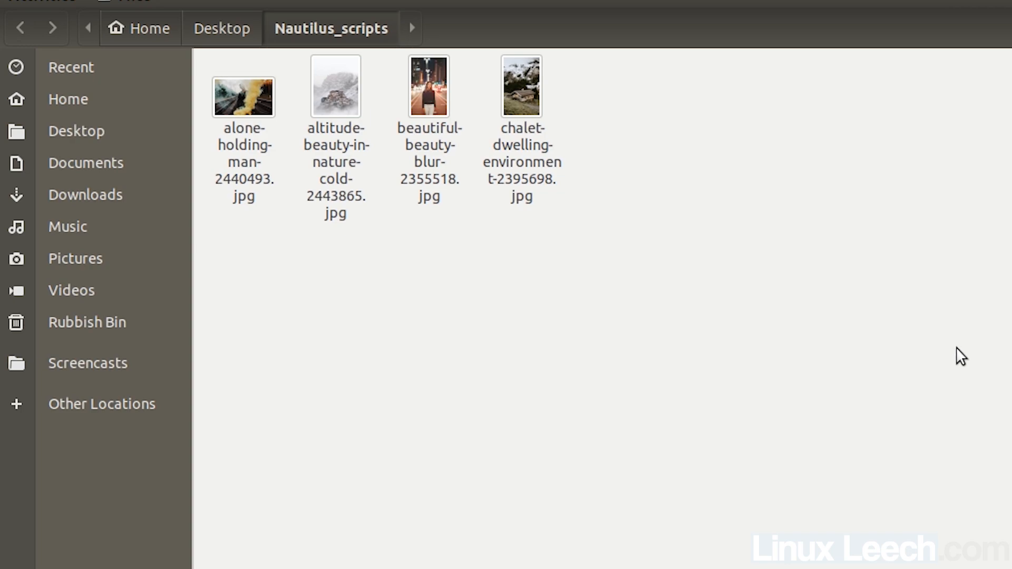
pyautogui.moveTo(935, 337)
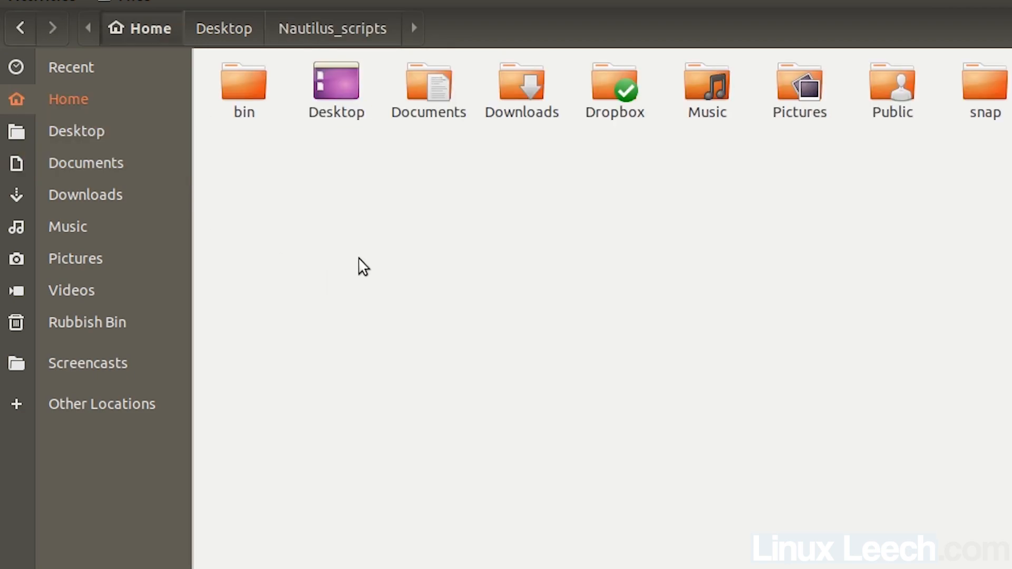
pyautogui.moveTo(466, 354)
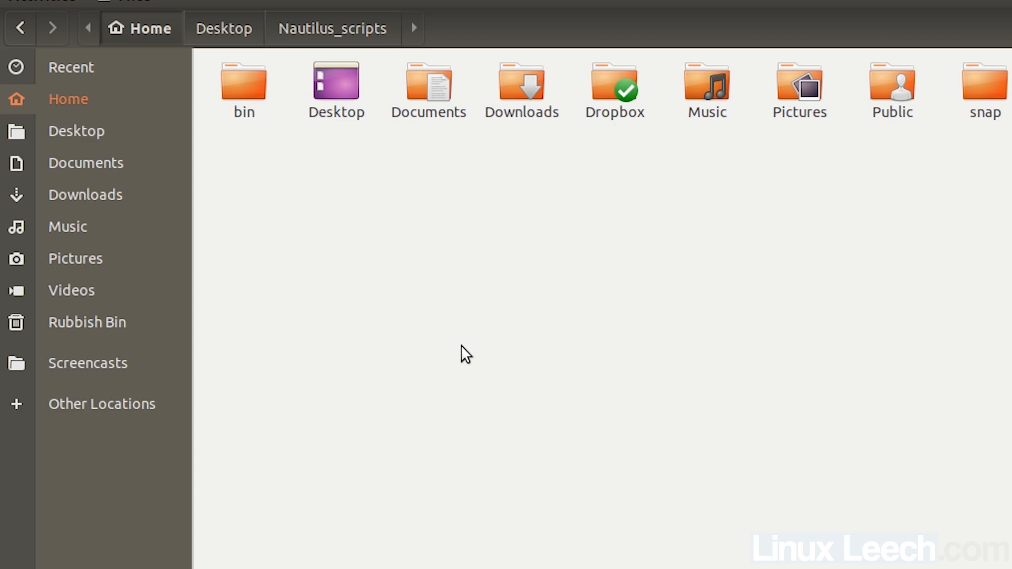
pyautogui.press('ctrl+h')
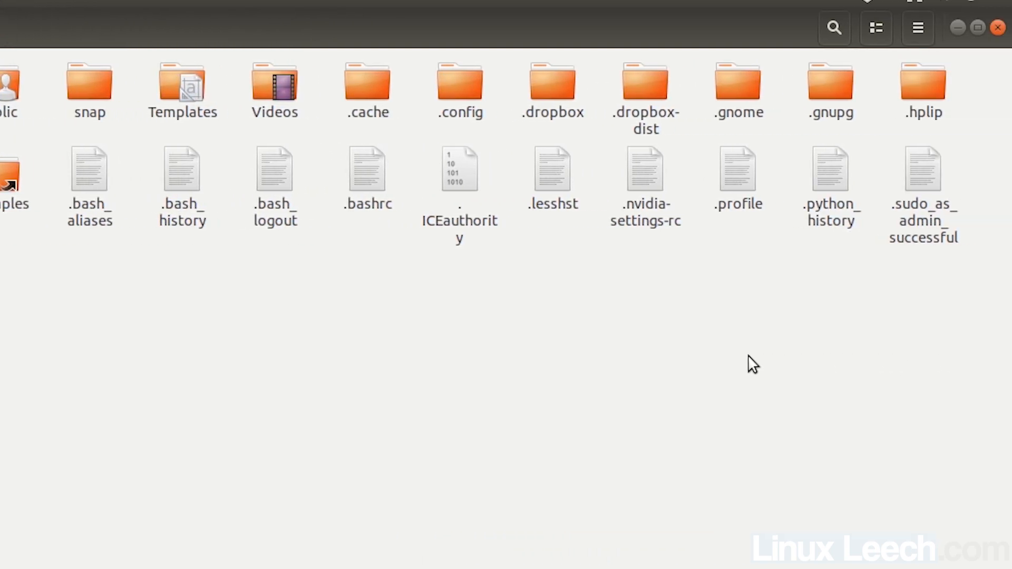
pyautogui.click(918, 27)
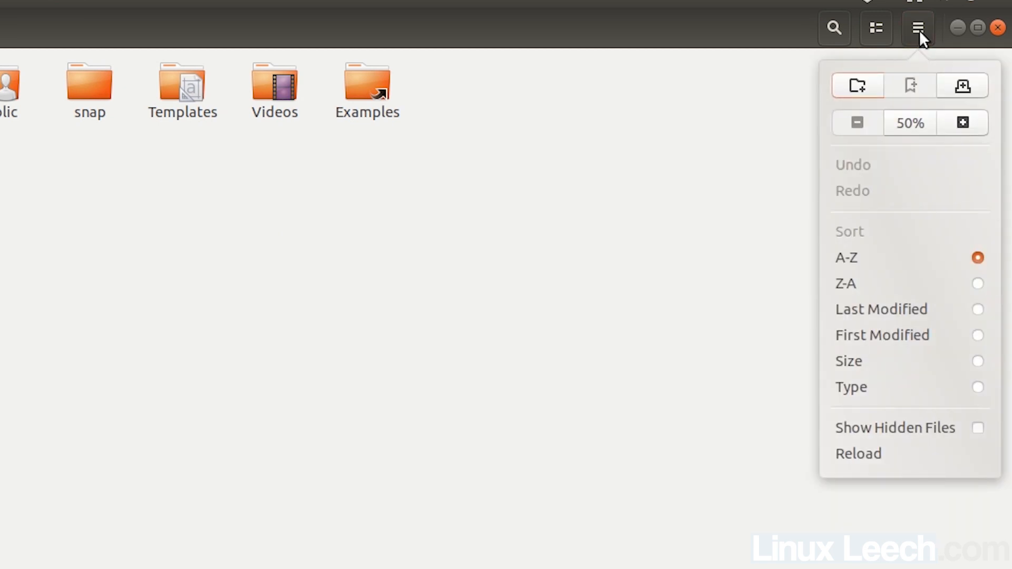
pyautogui.click(978, 427)
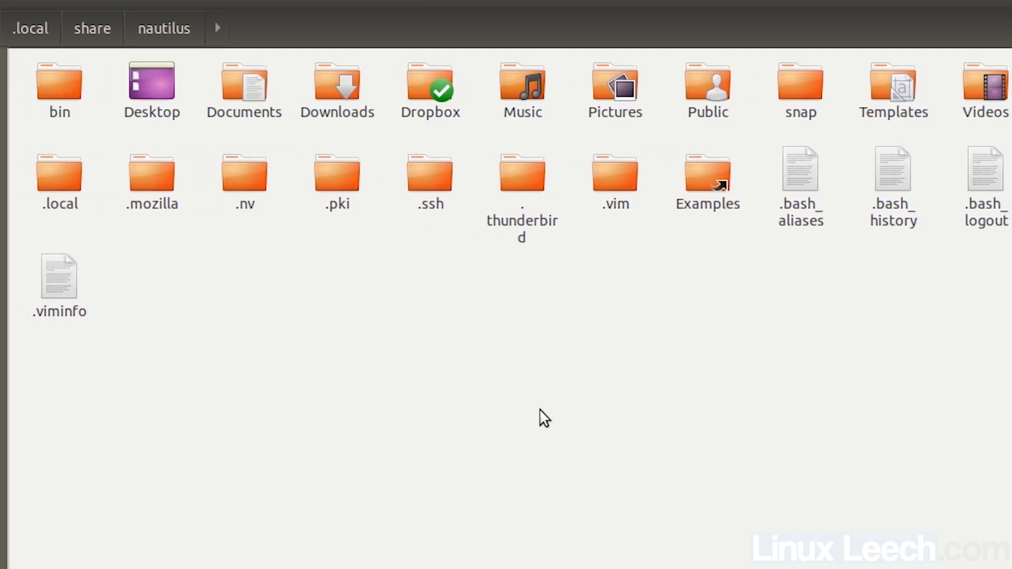
pyautogui.moveTo(404, 368)
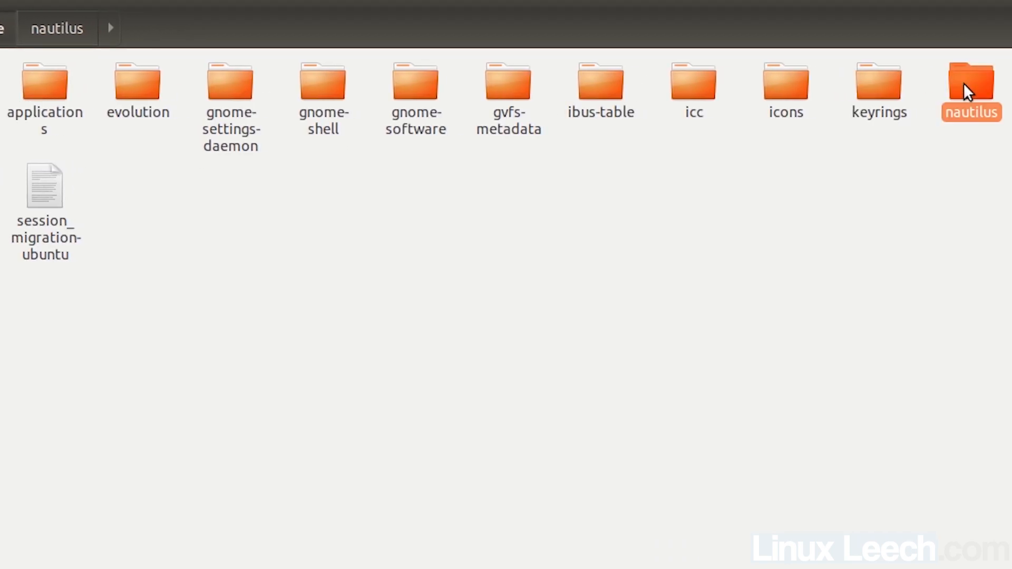
# - Inside the empty nautilus folder, create a new folder named scripts
pyautogui.doubleClick(972, 81)
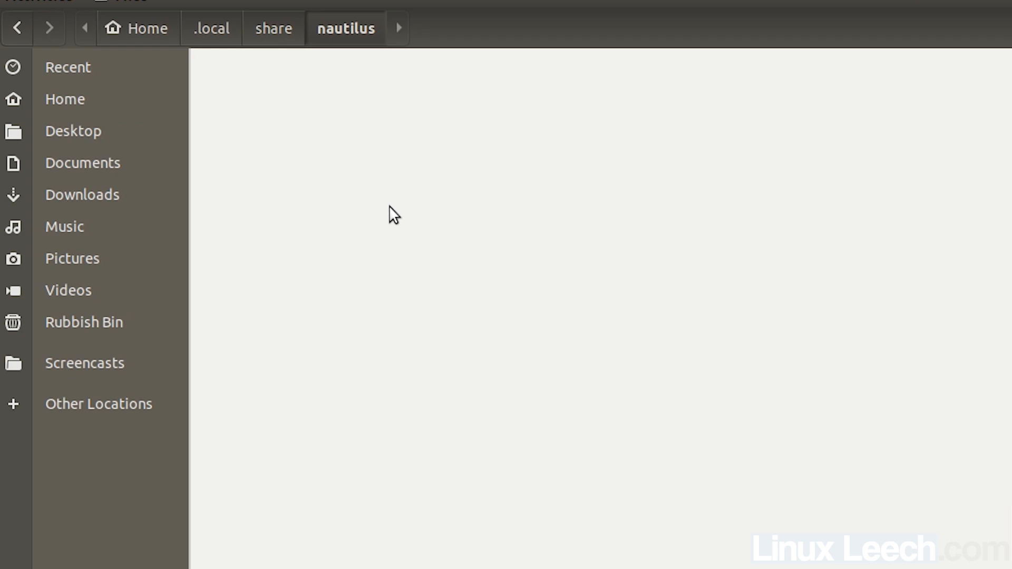
pyautogui.rightClick(393, 214)
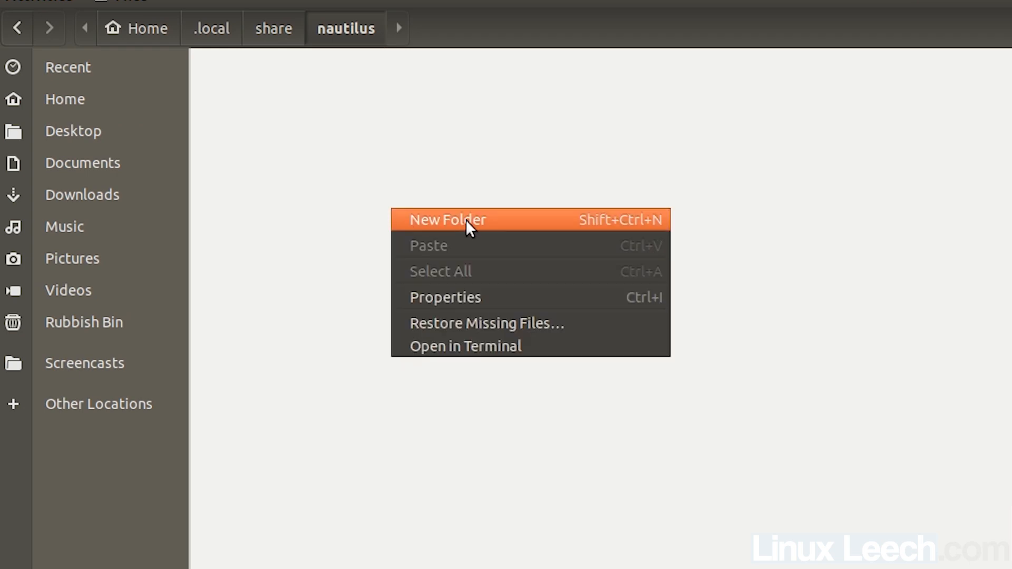
pyautogui.click(447, 219)
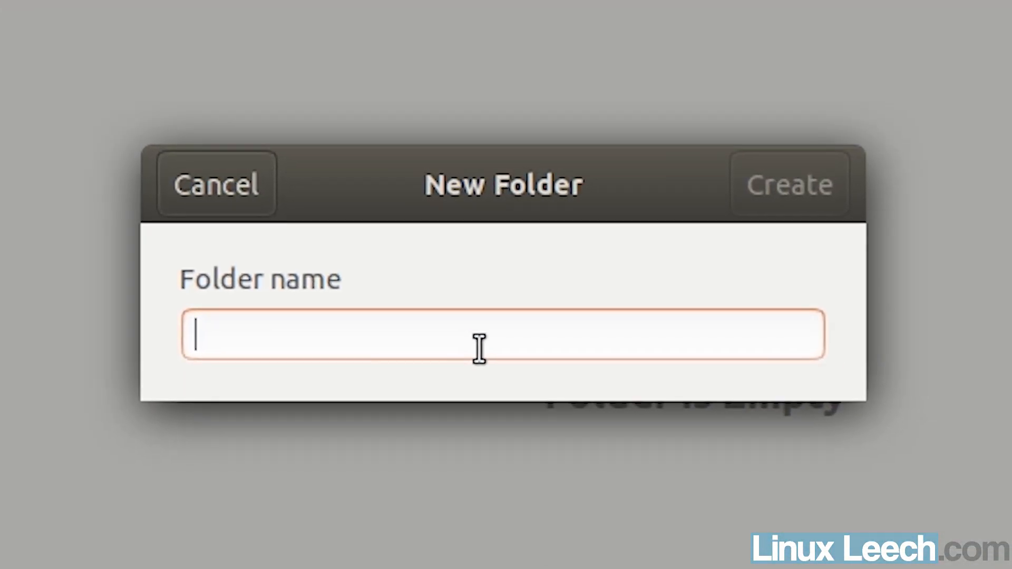
pyautogui.write('scripts')
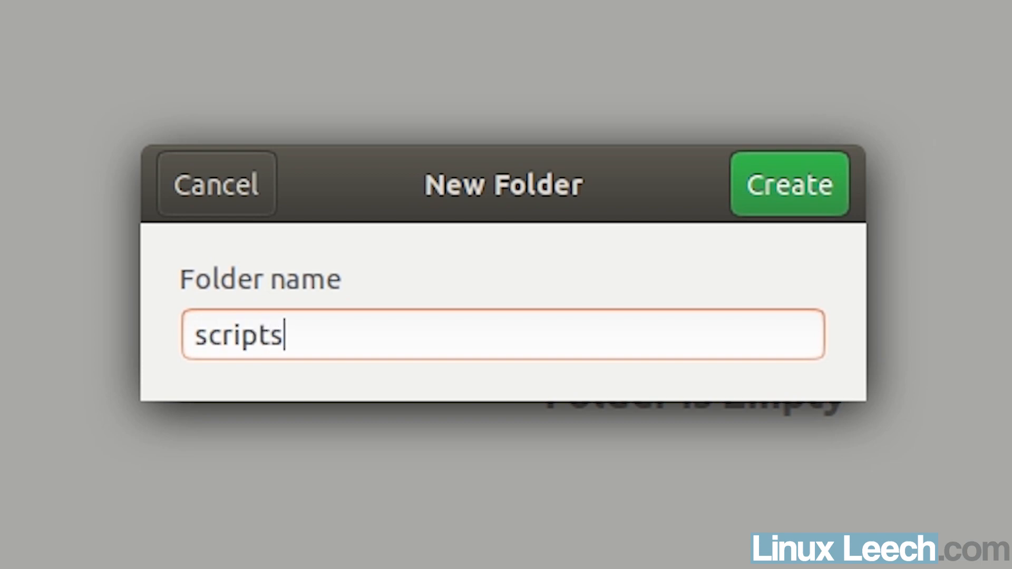
pyautogui.click(789, 184)
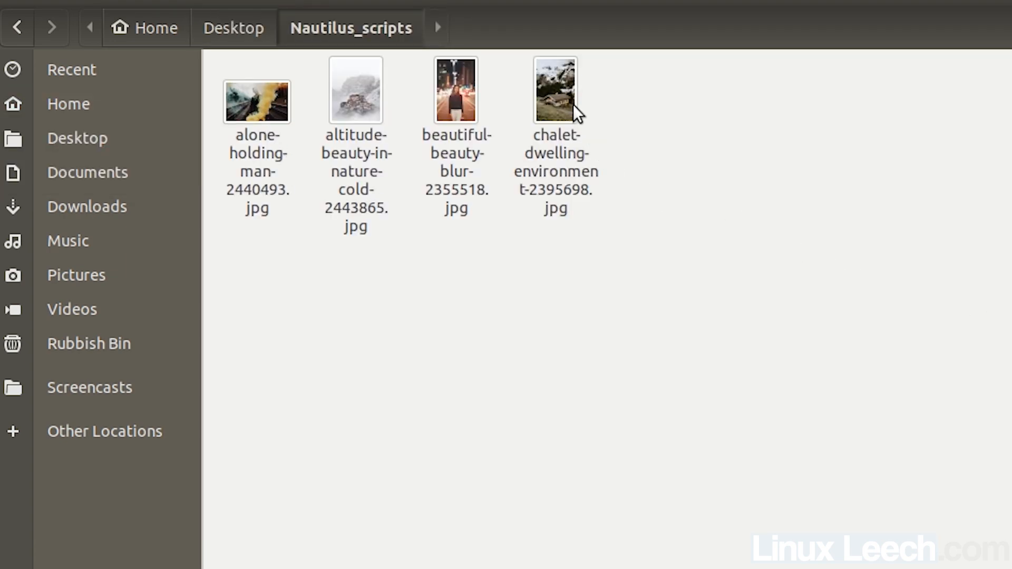
# - Move the test script into ~/.local/share/nautilus/scripts by pasting it there
pyautogui.rightClick(554, 90)
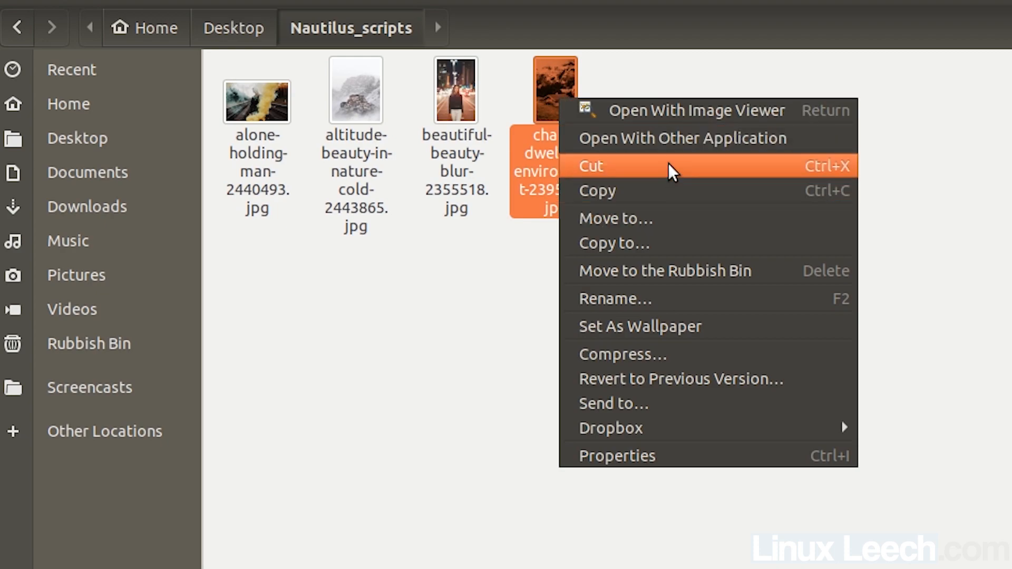
pyautogui.moveTo(681, 218)
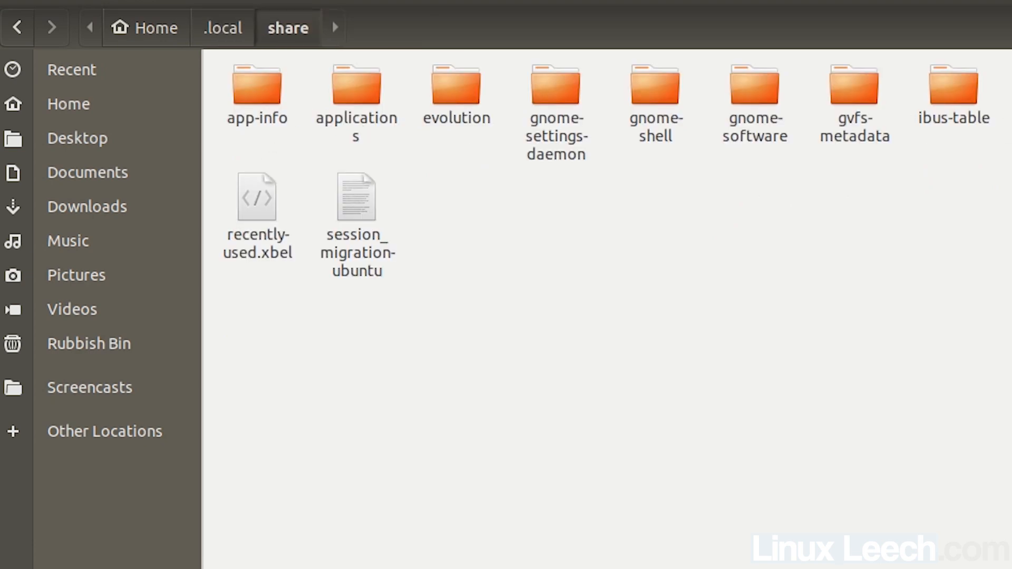
pyautogui.doubleClick(256, 85)
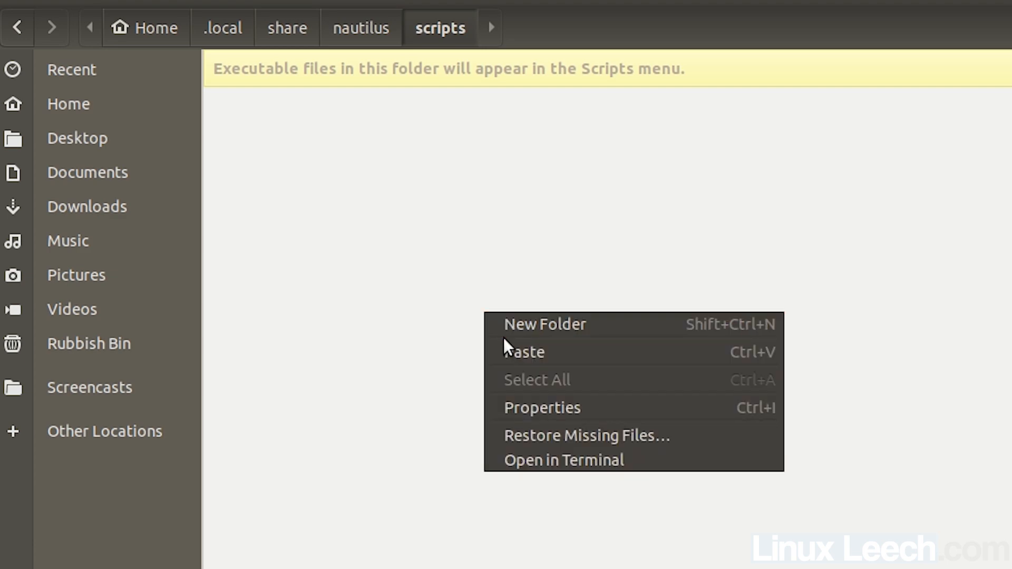
pyautogui.click(525, 352)
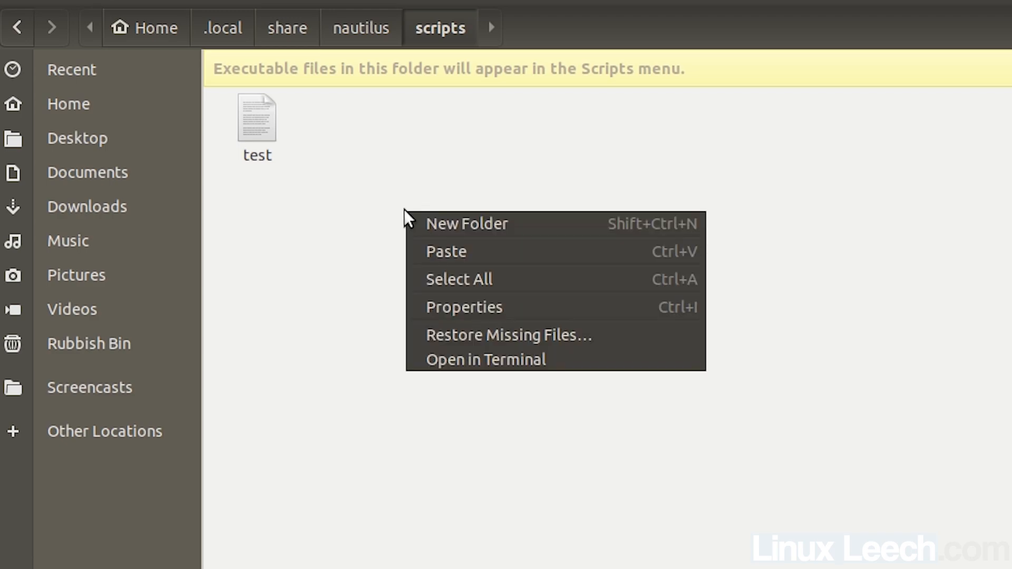
# - From a terminal in the scripts folder, run chmod u+x test to make the script executable
pyautogui.click(485, 360)
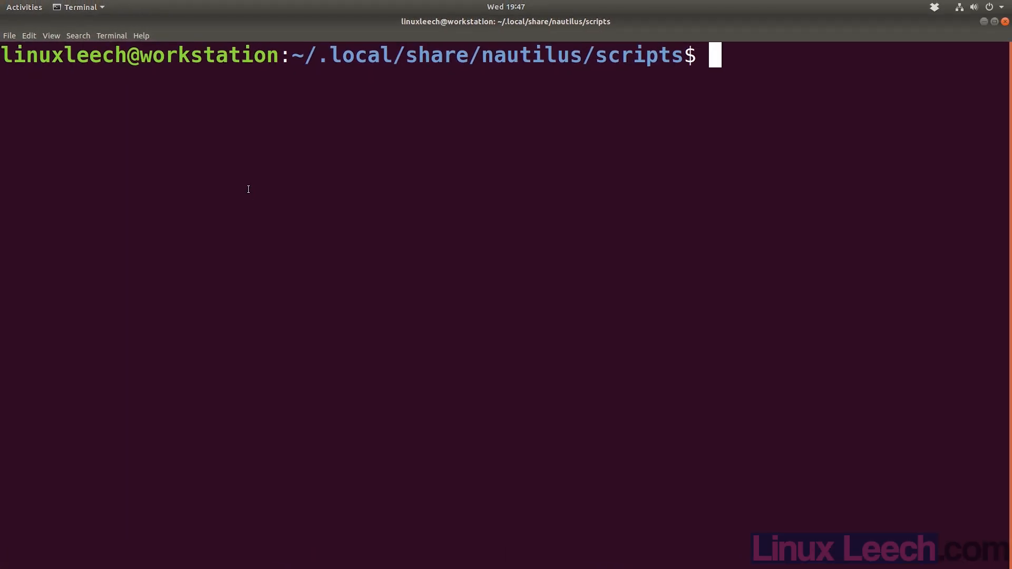
pyautogui.moveTo(485, 254)
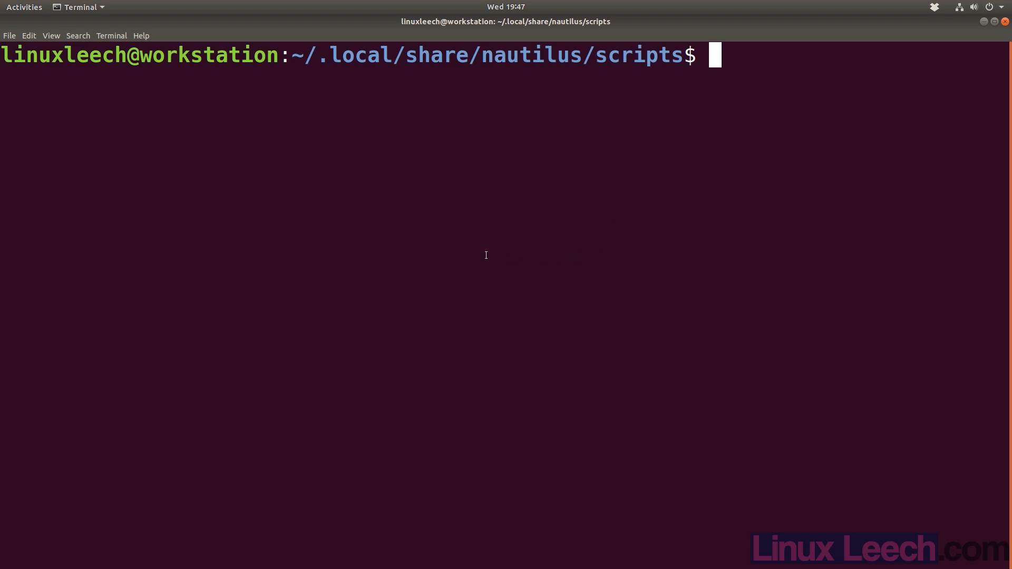
pyautogui.moveTo(440, 239)
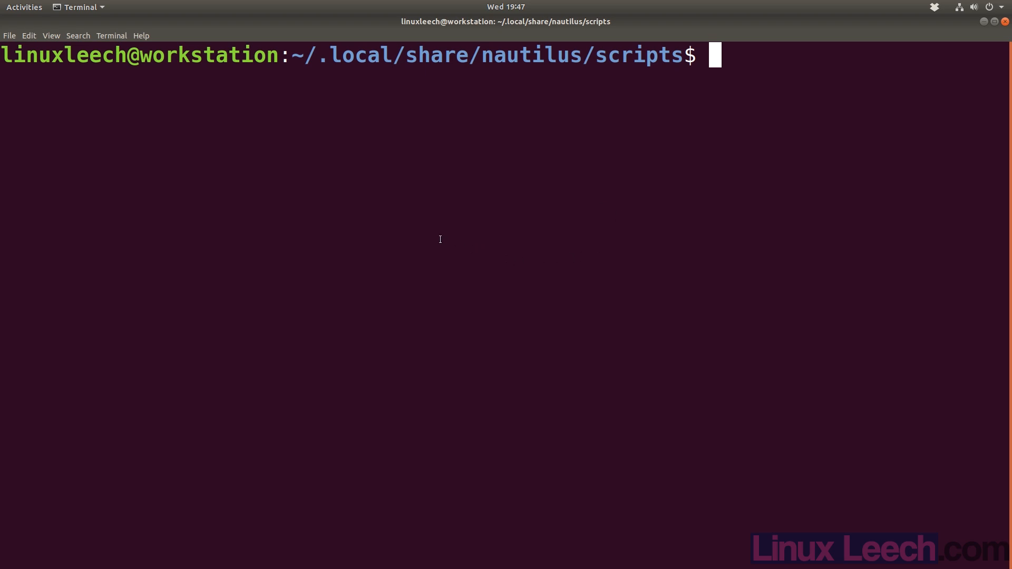
pyautogui.moveTo(332, 67)
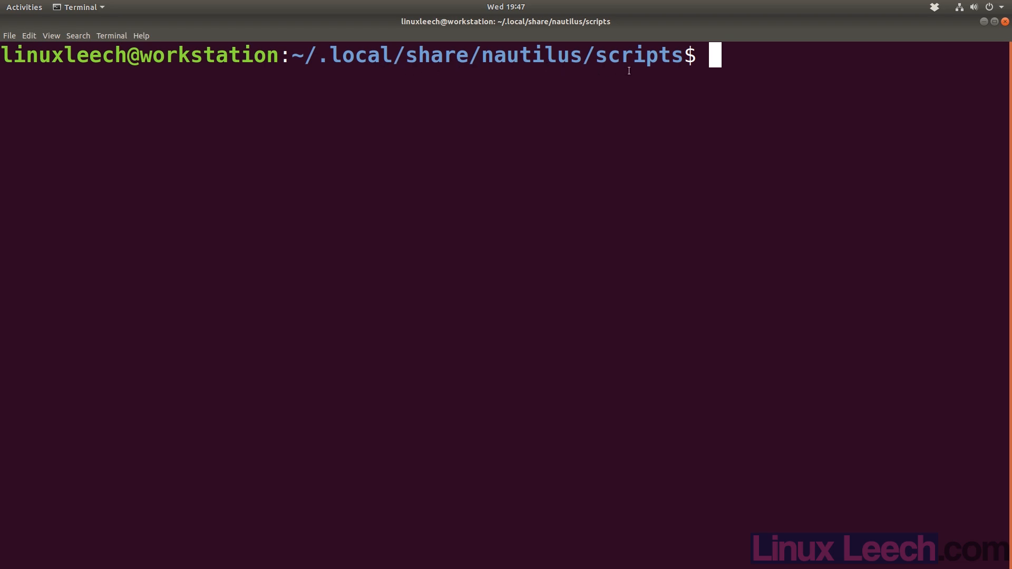
pyautogui.write('chmod u')
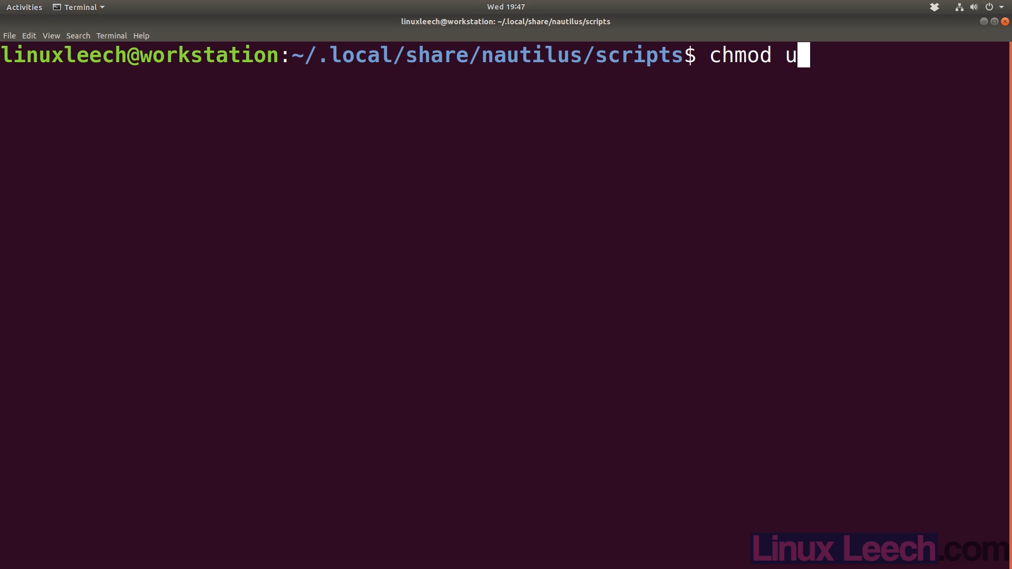
pyautogui.write('+x test')
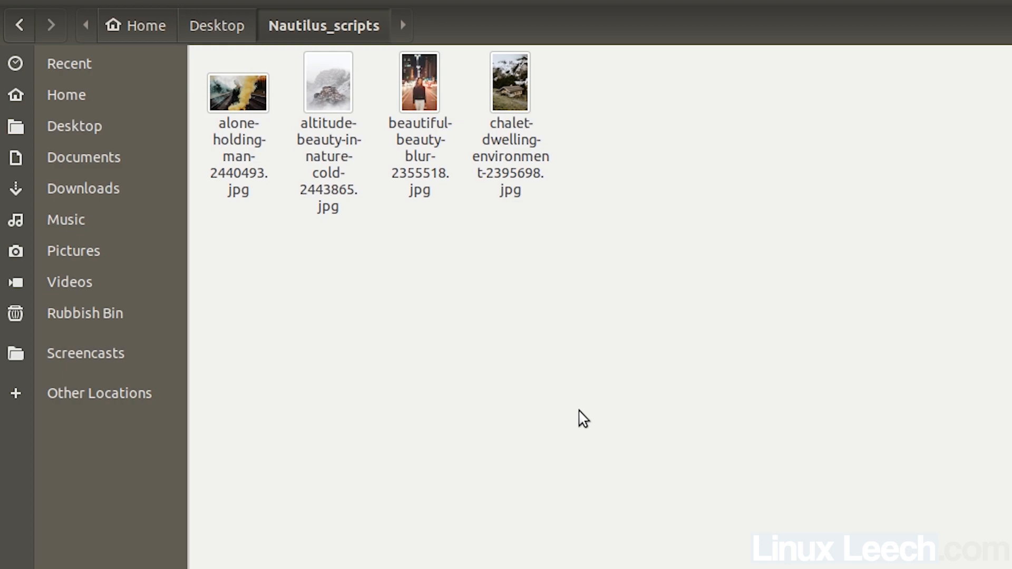
# - Run Scripts > test on the chalet JPG so a nautilus-script output file appears
pyautogui.rightClick(509, 82)
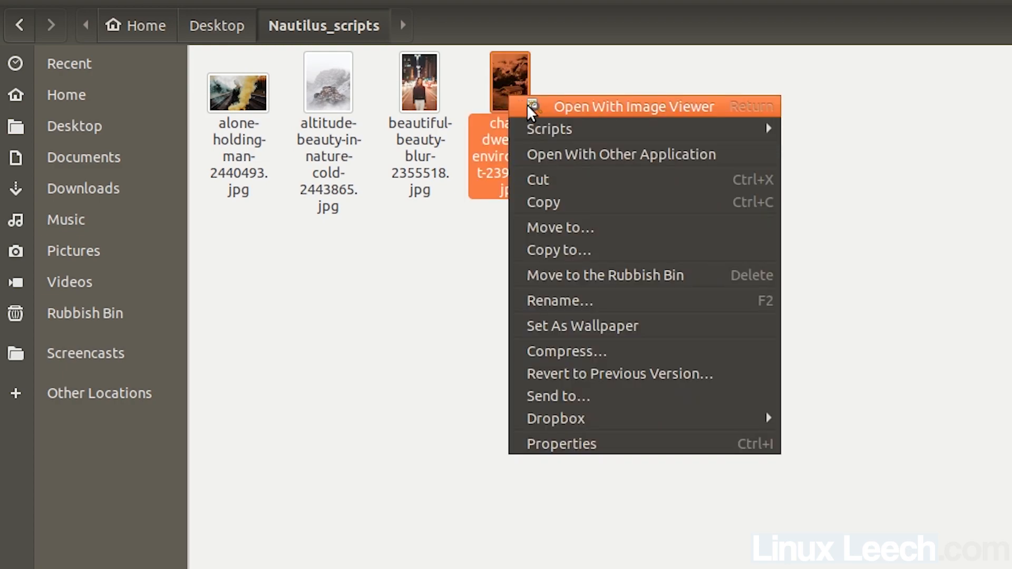
pyautogui.moveTo(769, 129)
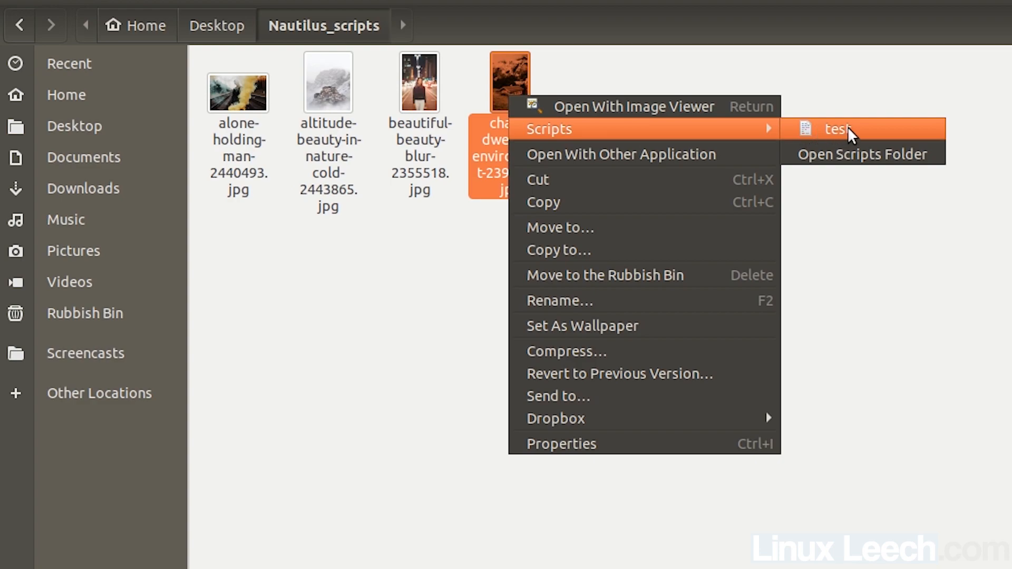
pyautogui.moveTo(864, 154)
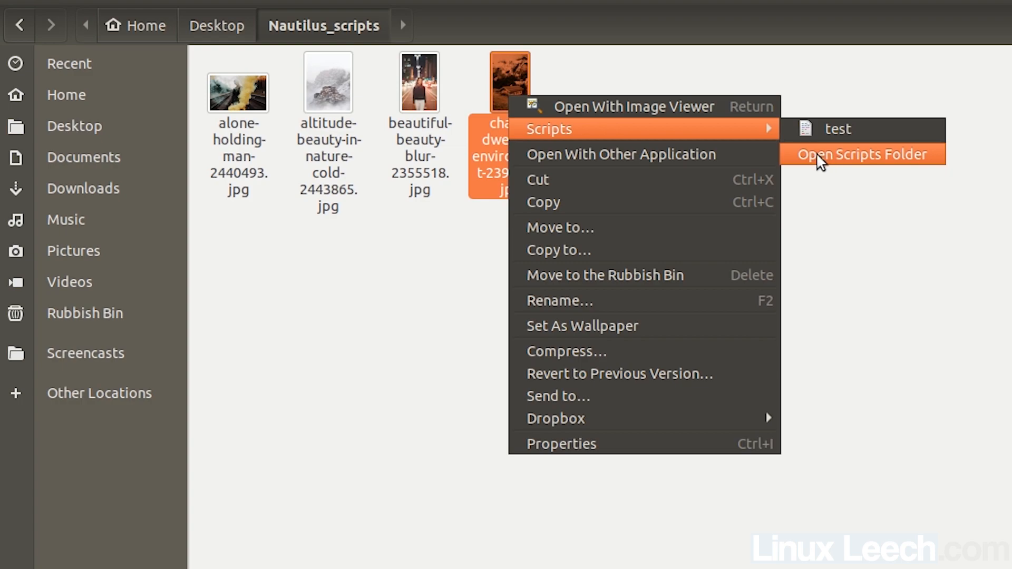
pyautogui.moveTo(864, 163)
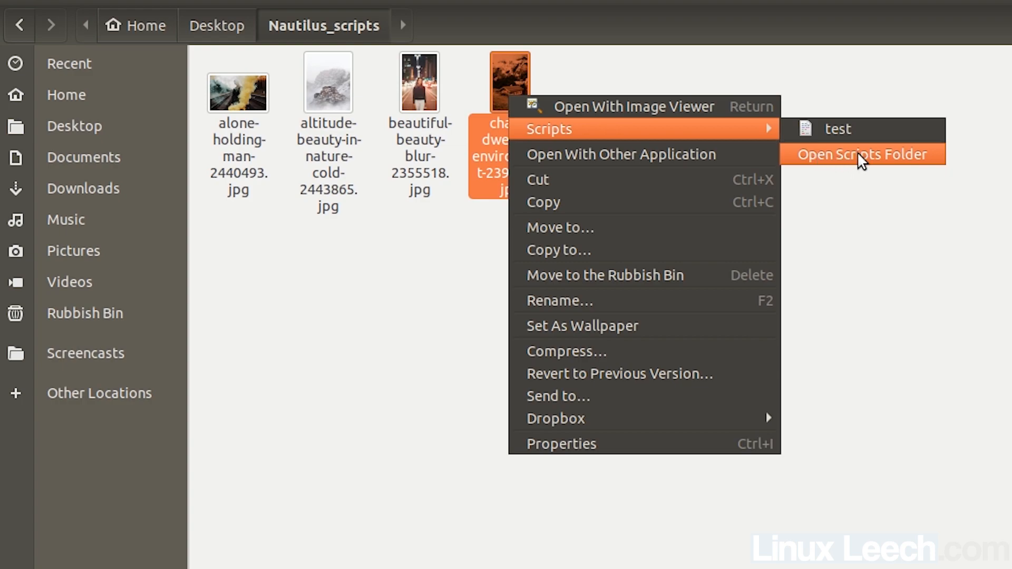
pyautogui.moveTo(840, 128)
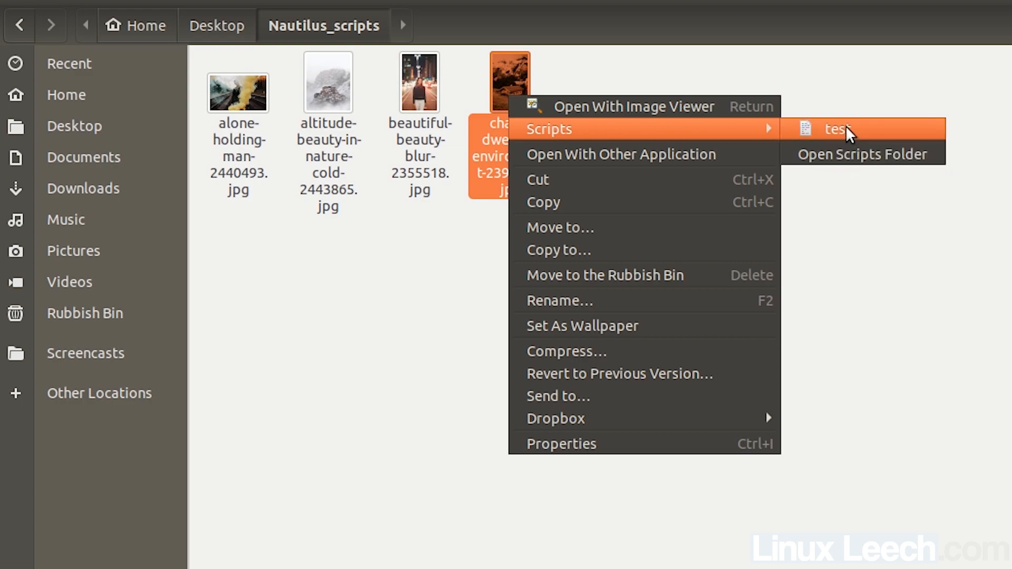
pyautogui.click(837, 128)
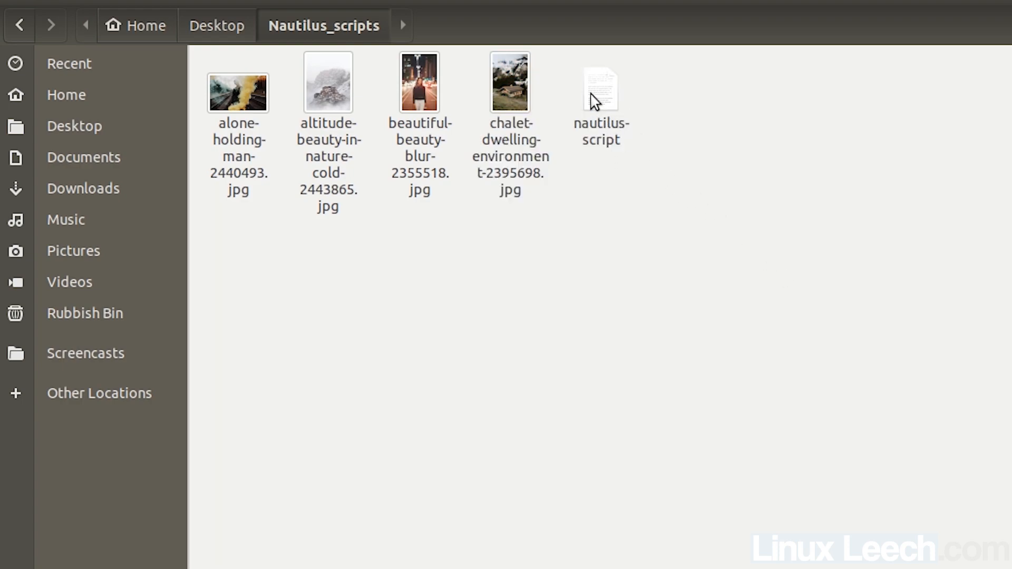
# - Open nautilus-script in the text editor and highlight the SELECTED_FILE_PATHS heading
pyautogui.rightClick(599, 90)
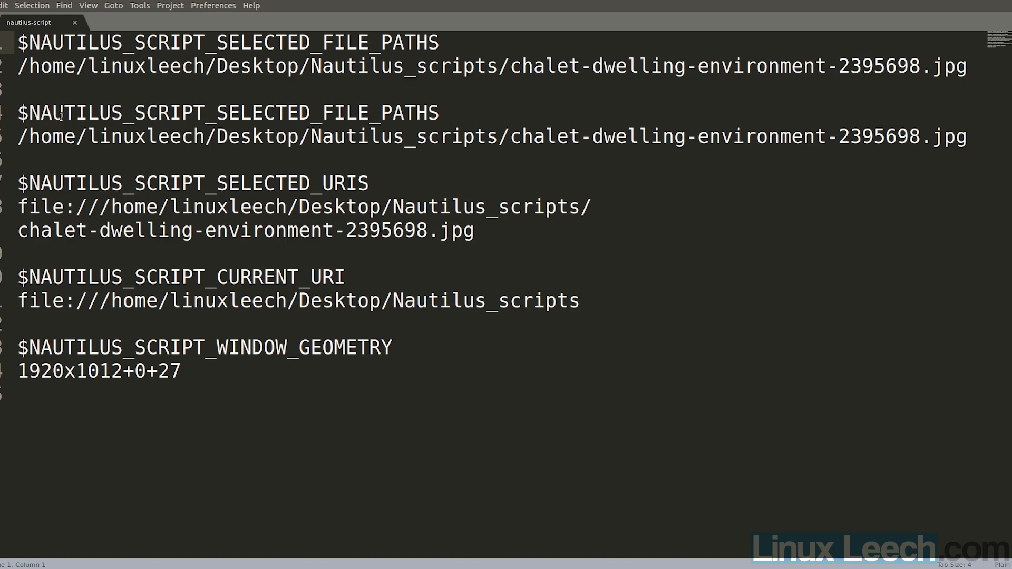
pyautogui.moveTo(18, 113); pyautogui.dragTo(336, 113)
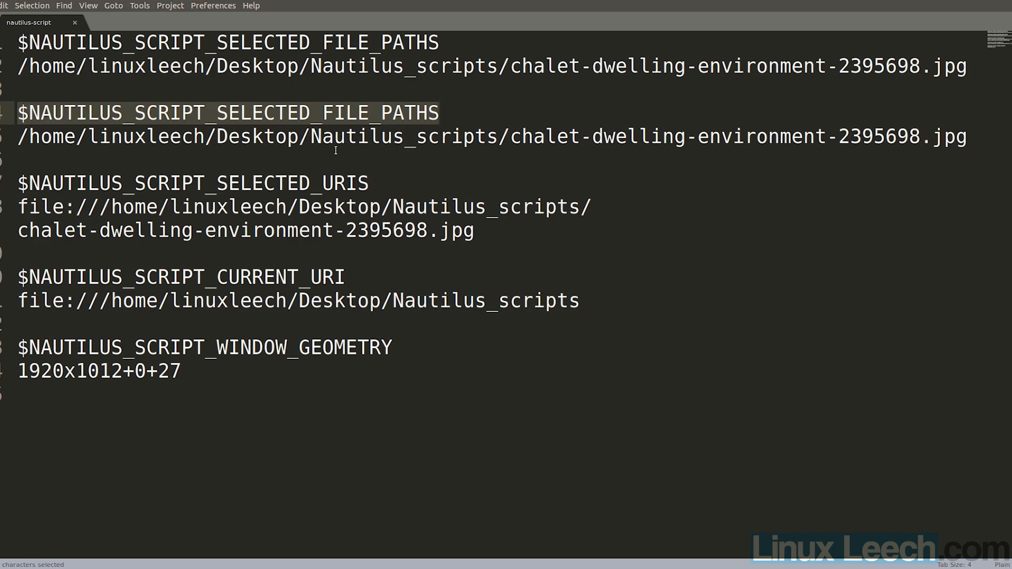
pyautogui.moveTo(490, 139)
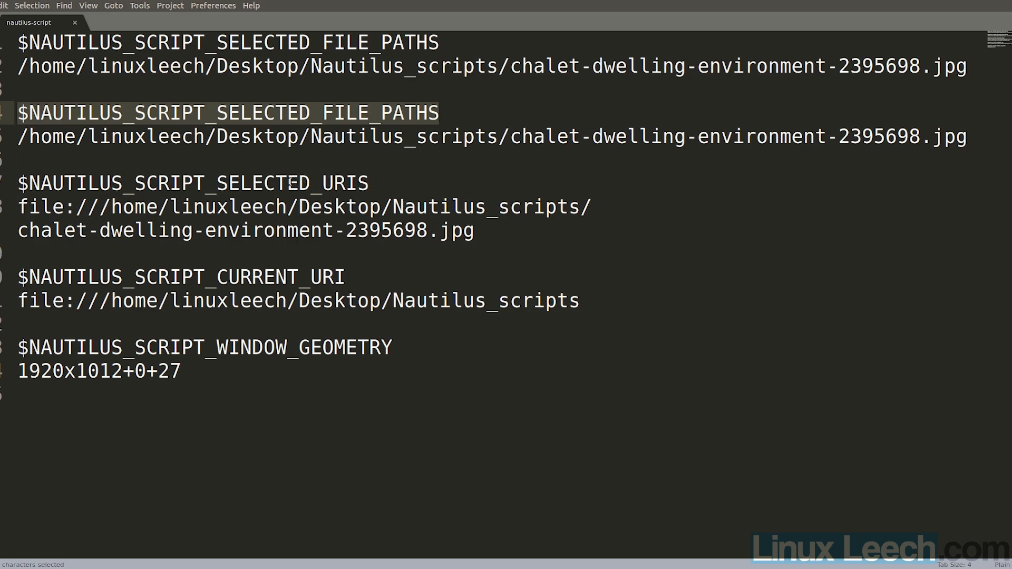
pyautogui.click(439, 112)
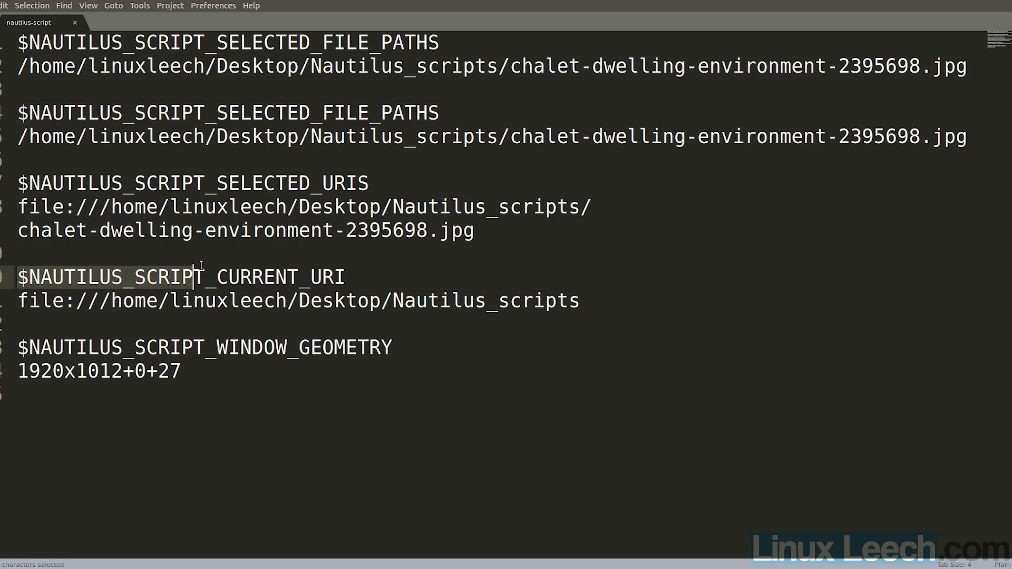
# - Highlight the CURRENT_URI variable and inspect the folder and window geometry lines below it
pyautogui.moveTo(194, 277); pyautogui.dragTo(346, 278)
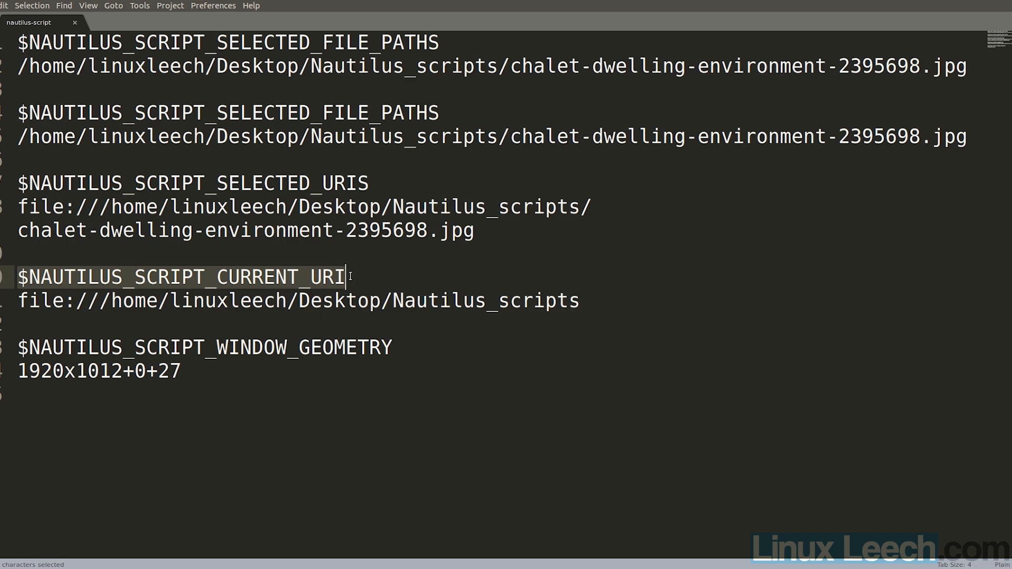
pyautogui.moveTo(432, 304)
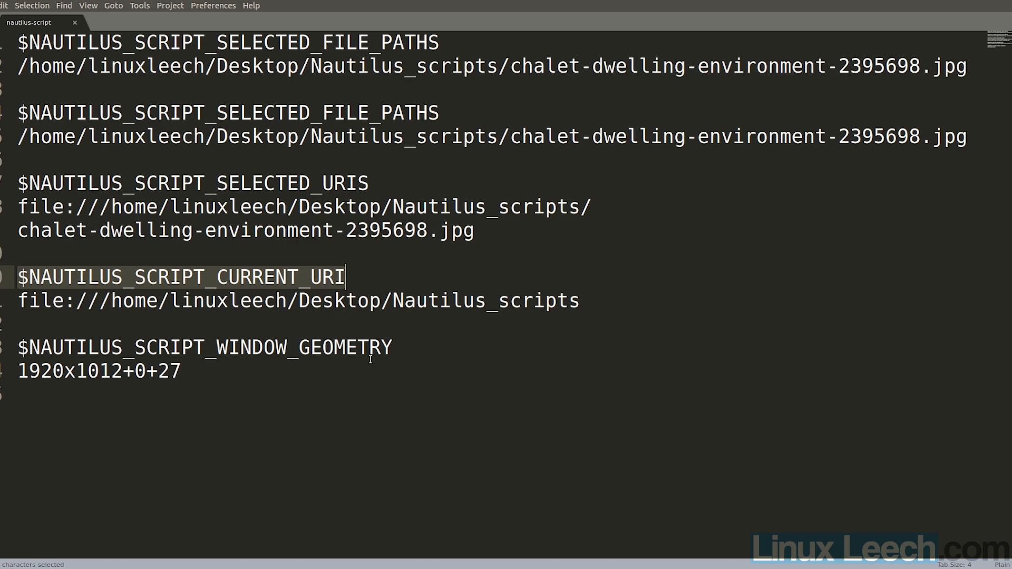
pyautogui.click(393, 347)
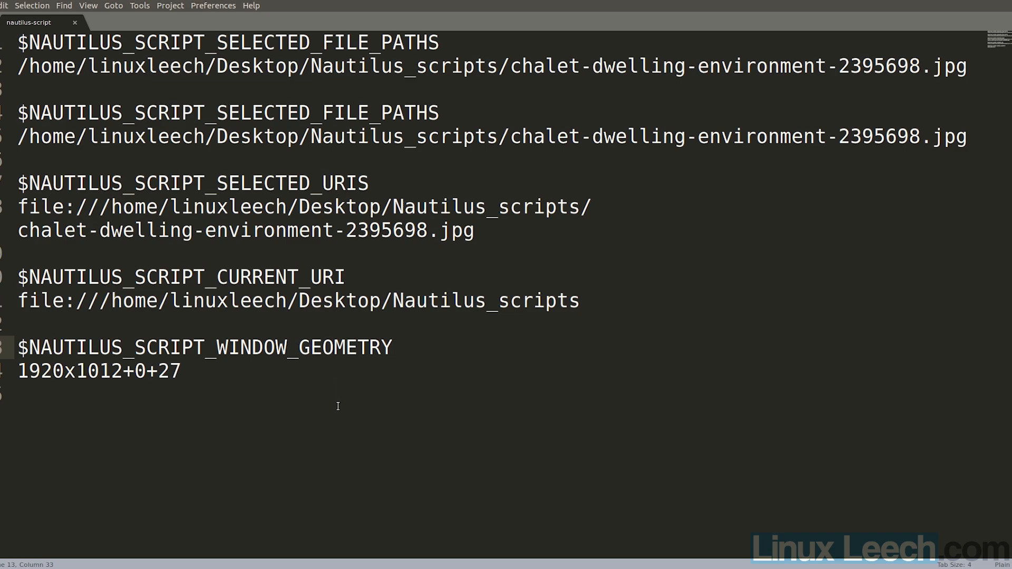
pyautogui.click(391, 347)
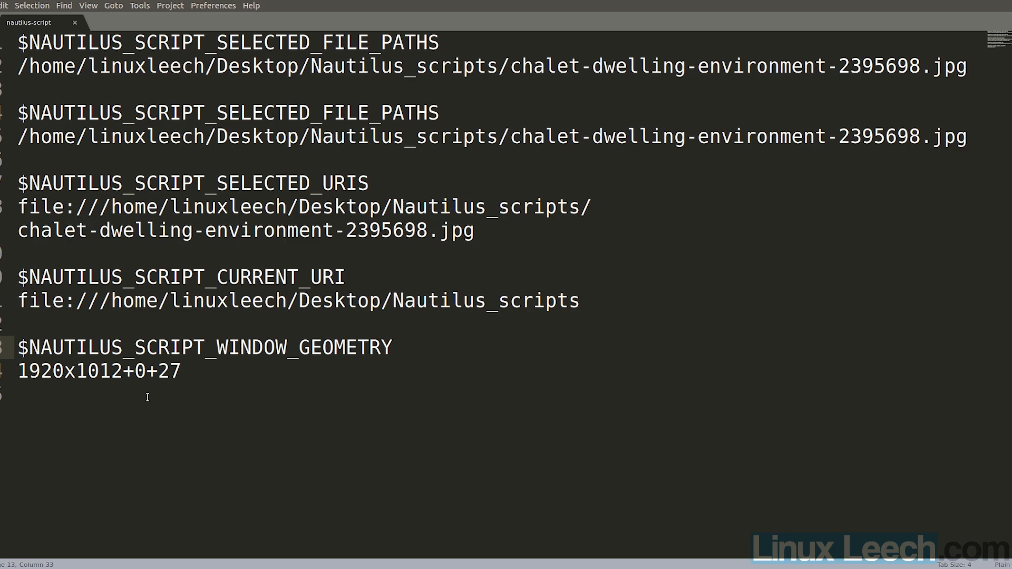
pyautogui.doubleClick(41, 371)
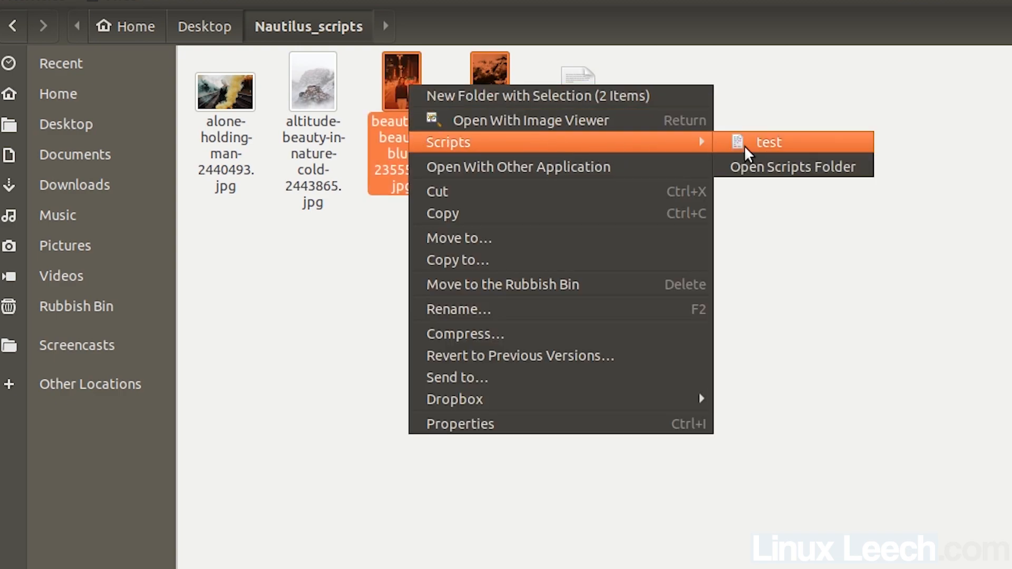
# - Run the test script on the blur and chalet photos together and reopen nautilus-script in the text editor
pyautogui.click(767, 142)
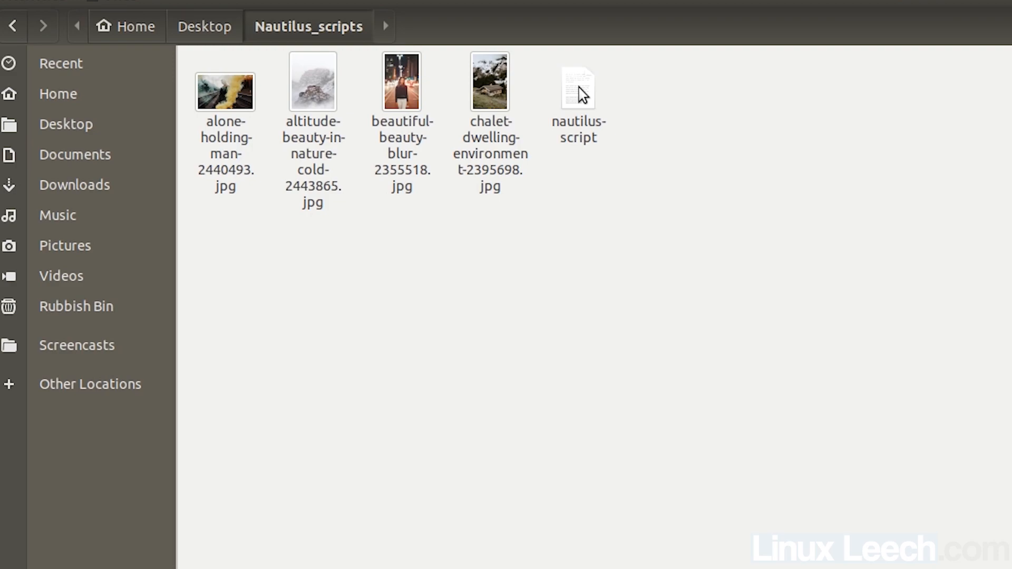
pyautogui.rightClick(577, 91)
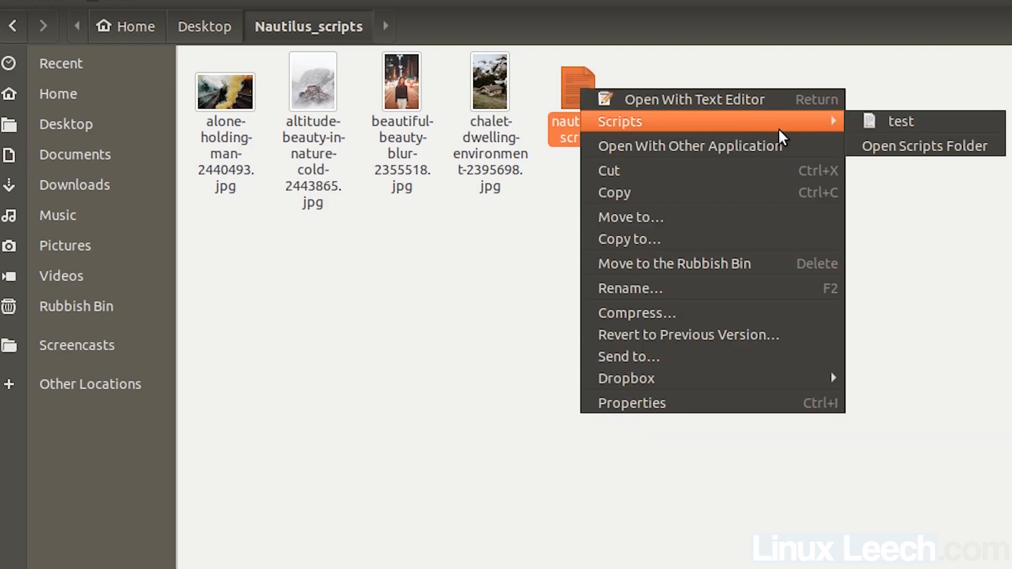
pyautogui.click(689, 145)
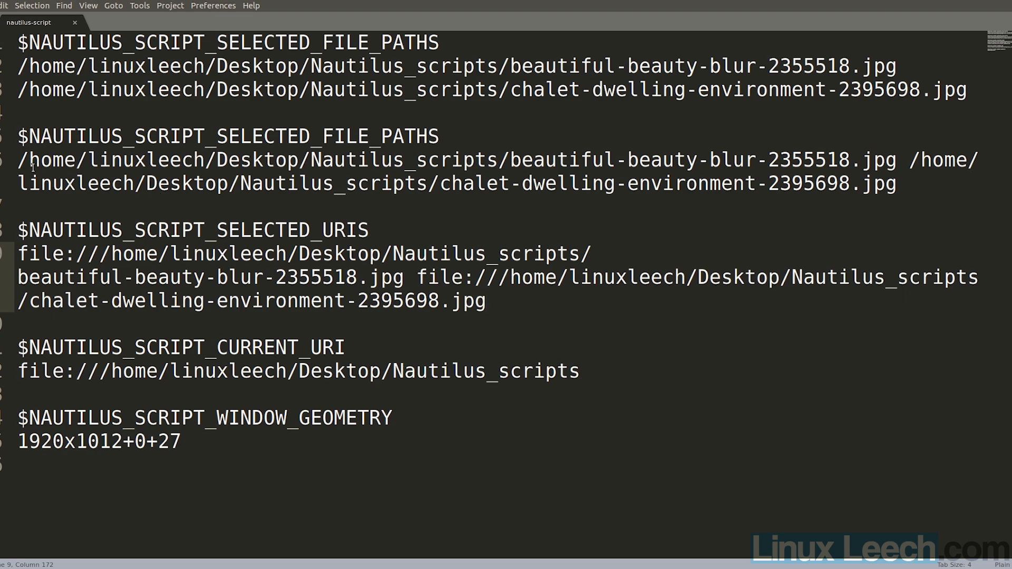
pyautogui.moveTo(19, 159); pyautogui.dragTo(894, 184)
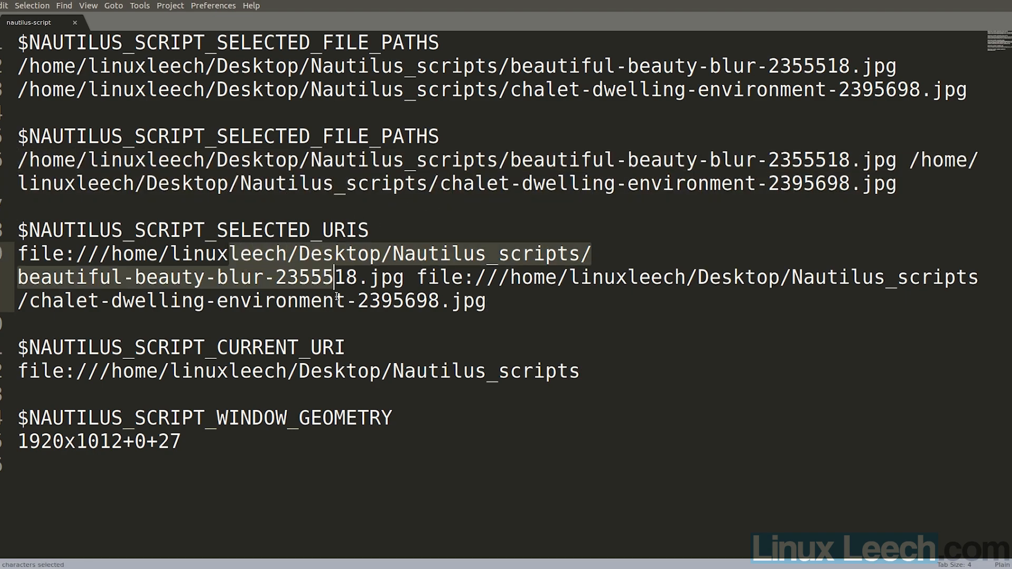
pyautogui.click(340, 371)
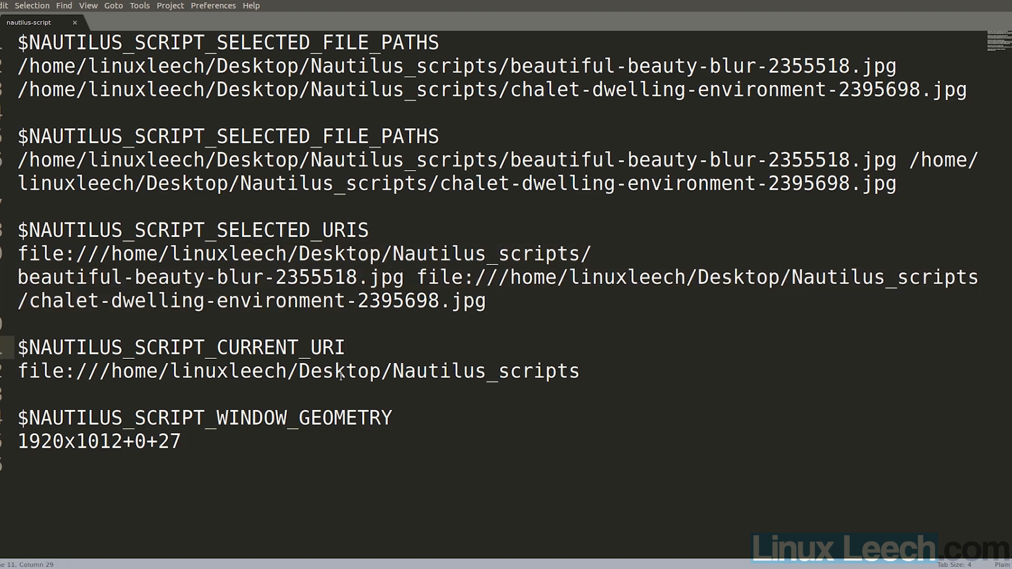
pyautogui.moveTo(345, 371); pyautogui.dragTo(579, 371)
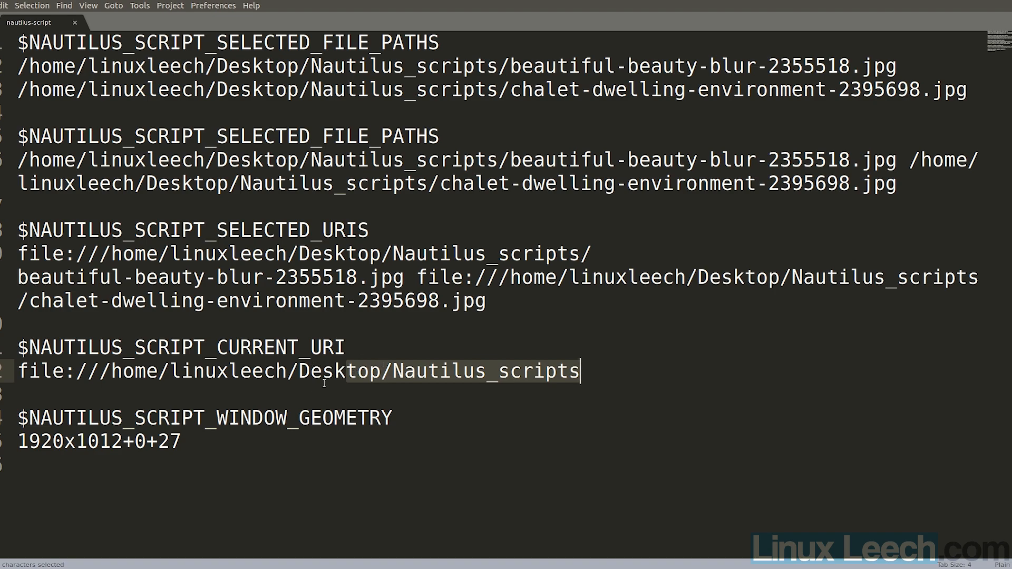
pyautogui.click(459, 394)
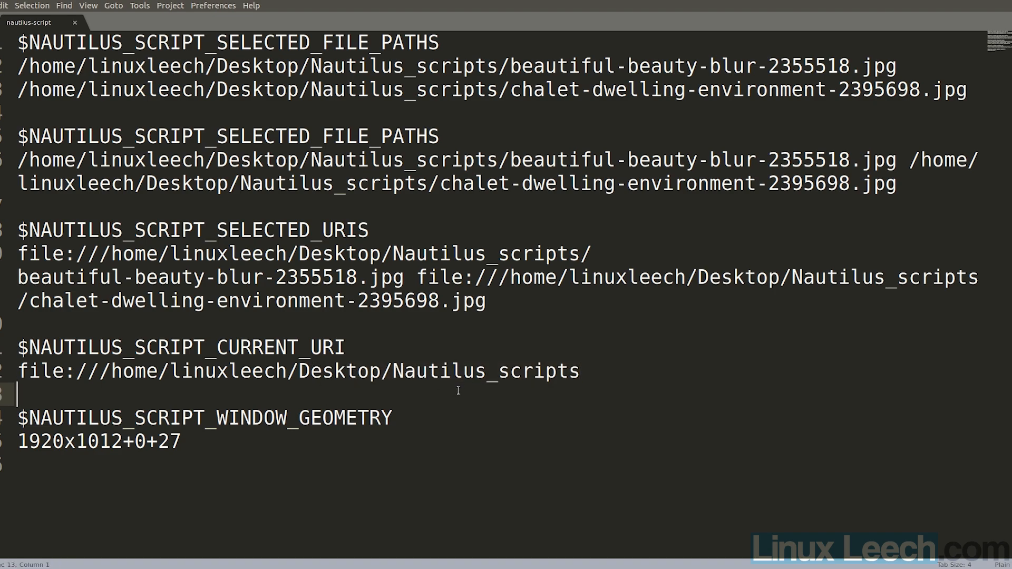
pyautogui.moveTo(196, 447)
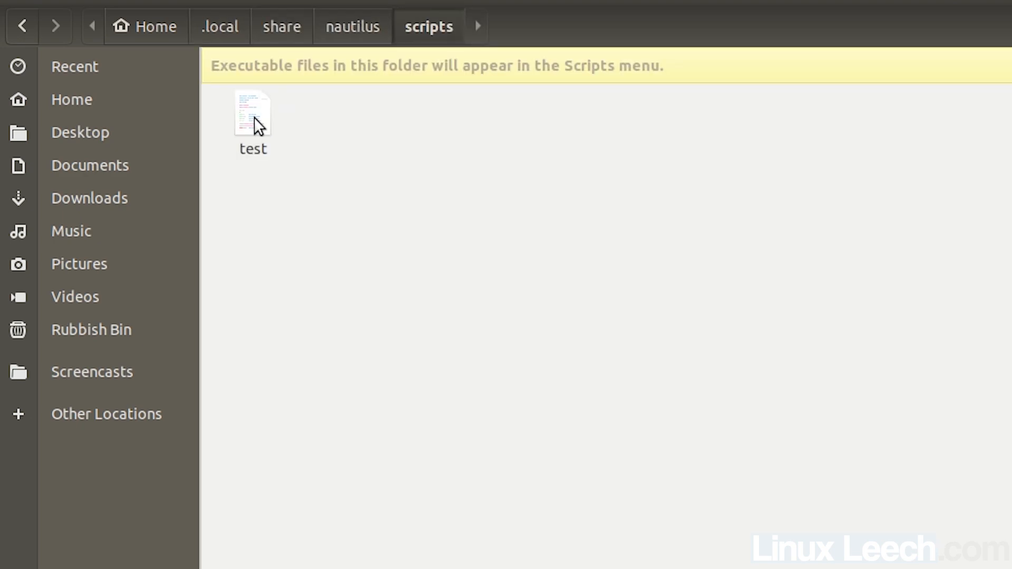
# - Open the test script from the nautilus scripts folder in a terminal editor
pyautogui.doubleClick(252, 112)
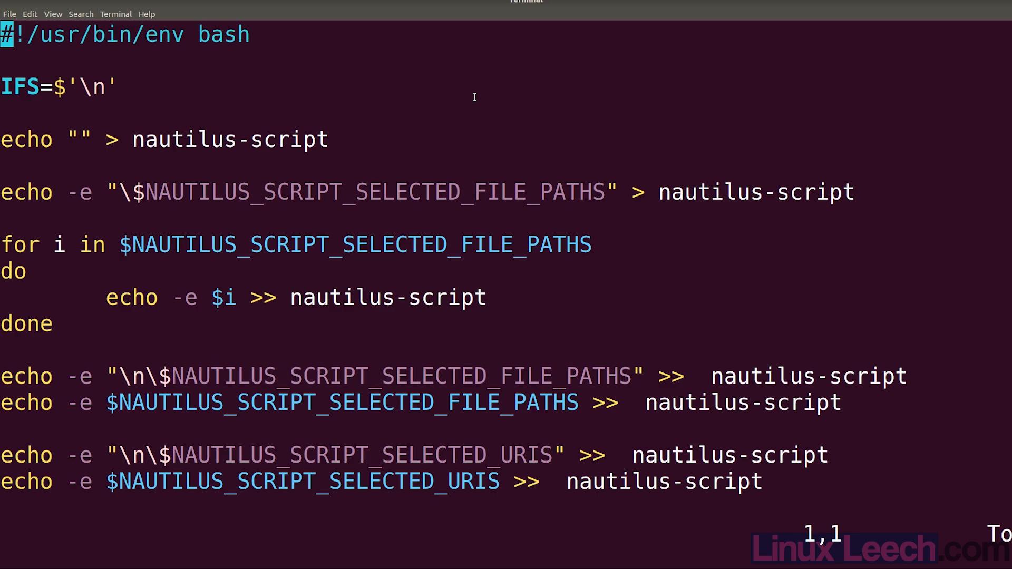
pyautogui.moveTo(14, 358)
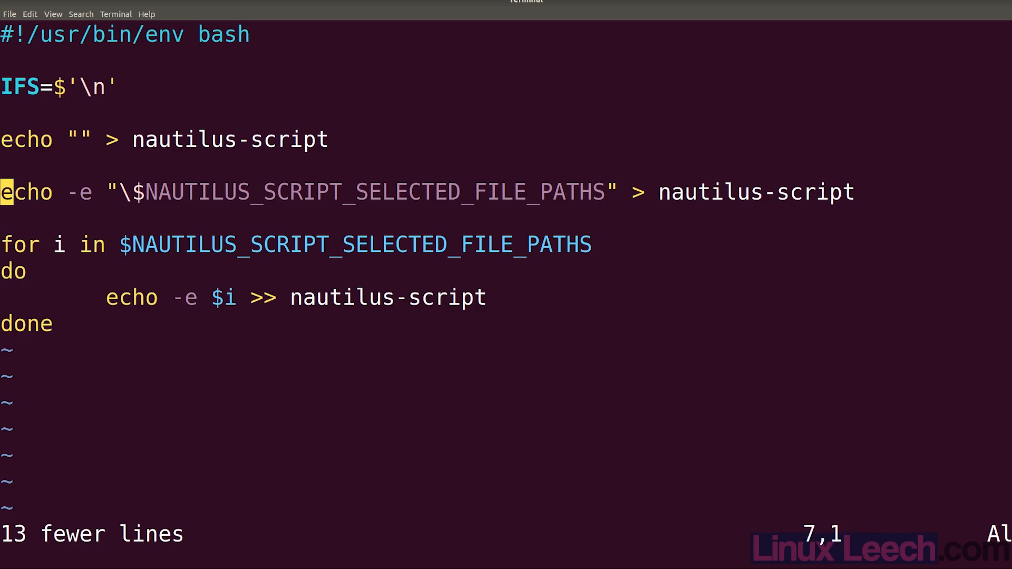
# - Delete the extra echo lines with dd, leaving the shebang, IFS line and the file-path loop
pyautogui.press('dd')
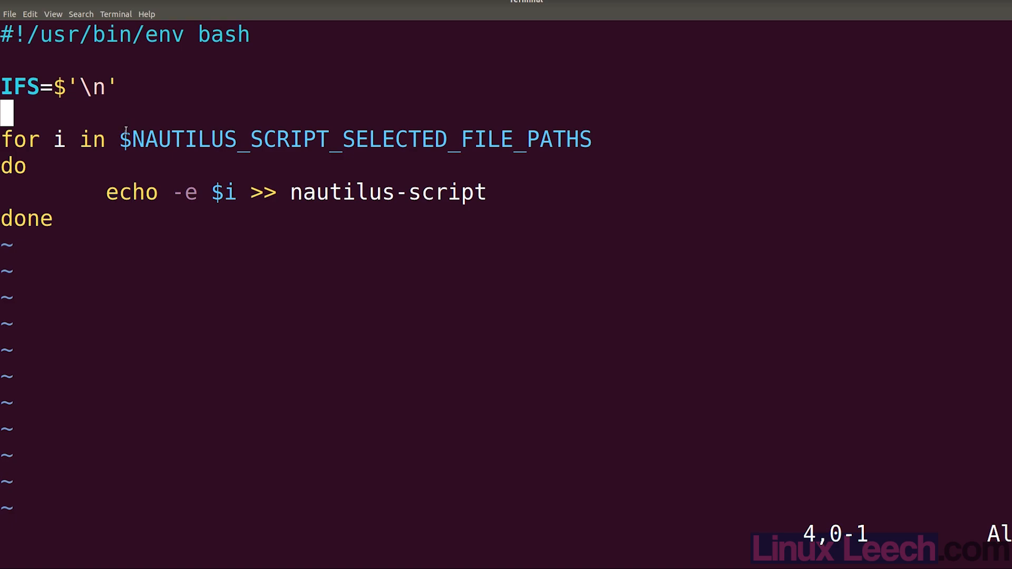
pyautogui.moveTo(119, 139); pyautogui.dragTo(591, 140)
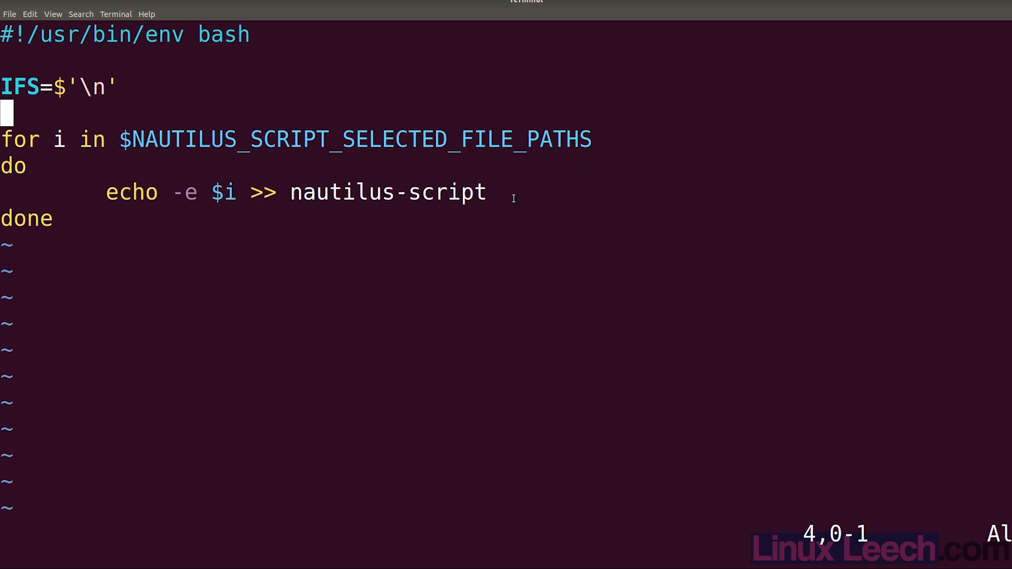
pyautogui.moveTo(357, 266)
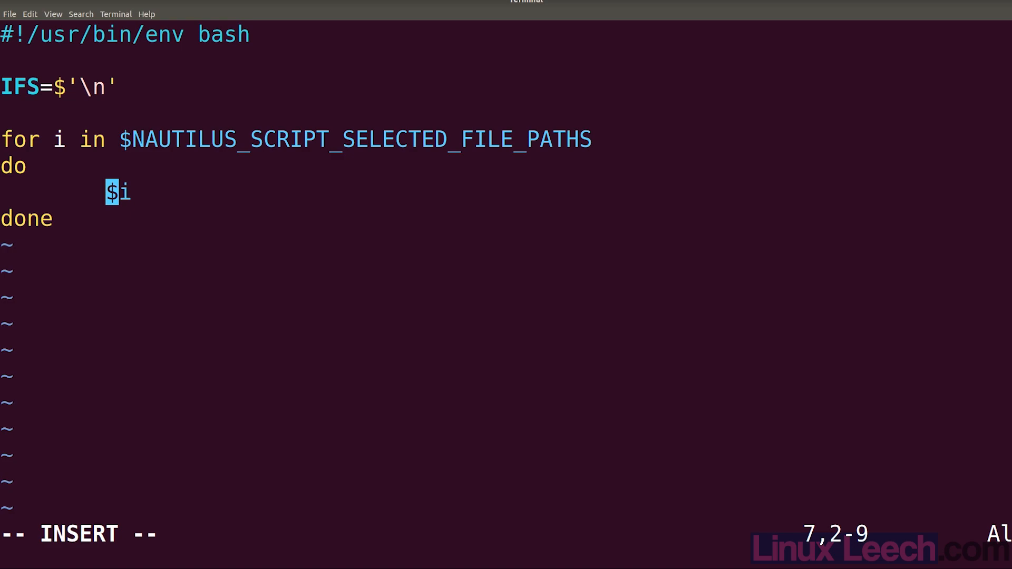
# - Replace the loop's echo with ffmpeg -i $FILEPATH and rename the loop variable i to FILEPATH
pyautogui.write('ffmpeg')
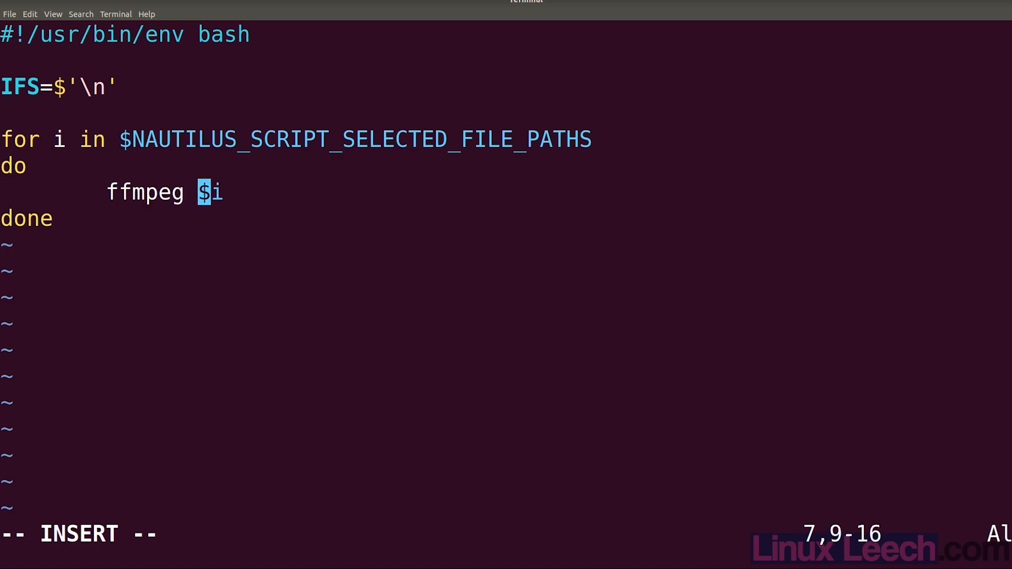
pyautogui.write('-i')
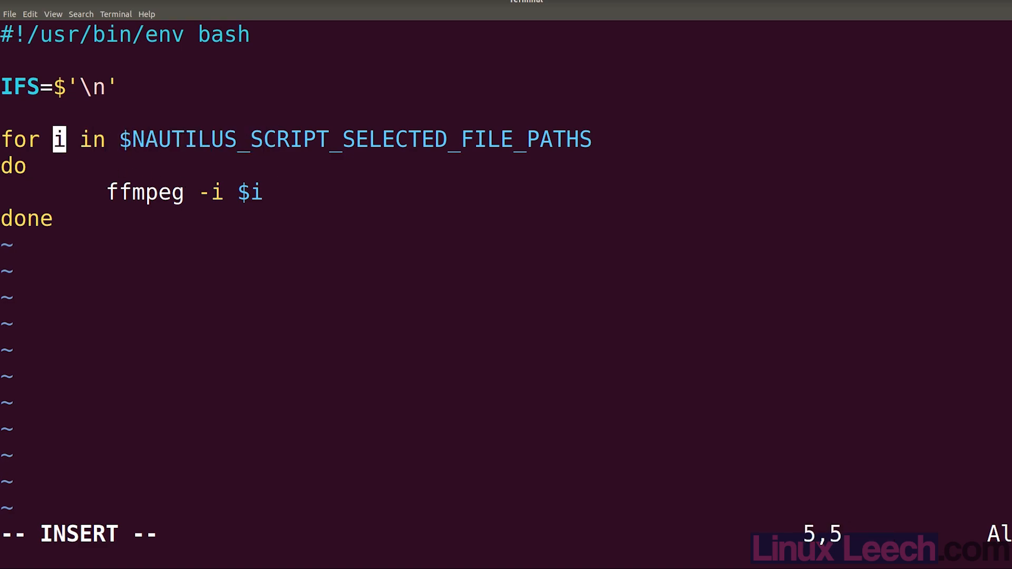
pyautogui.write('f')
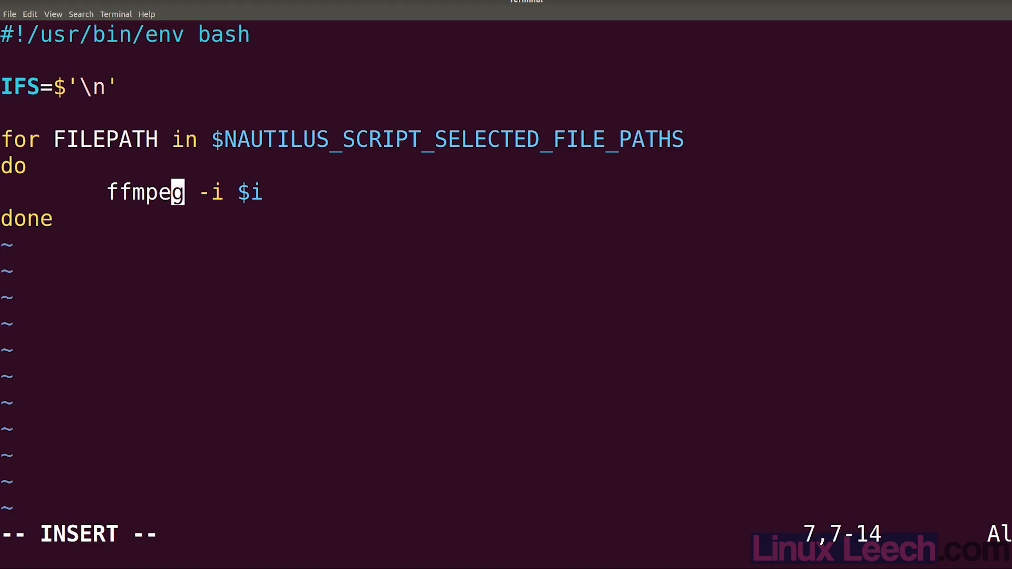
pyautogui.write('F')
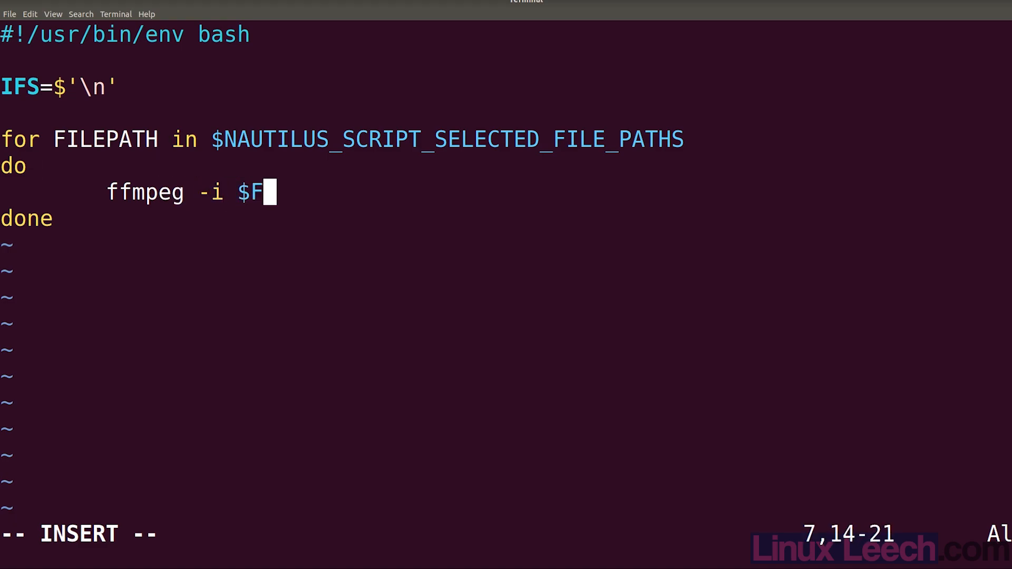
pyautogui.write('ILEPATH')
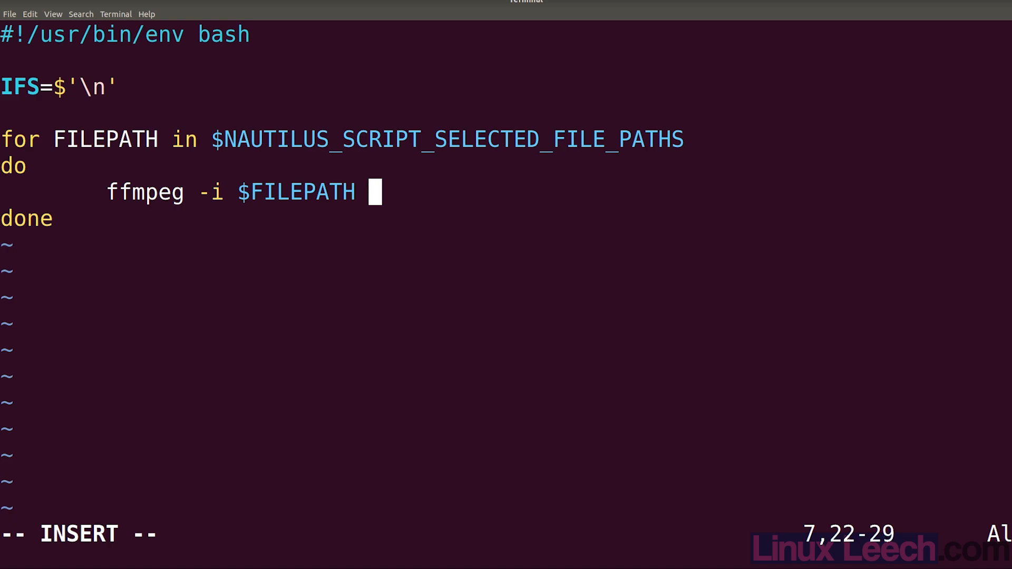
# - Add the filter -vf scale=100:-1 so ffmpeg scales output to 100 pixels wide
pyautogui.write('-vf scale')
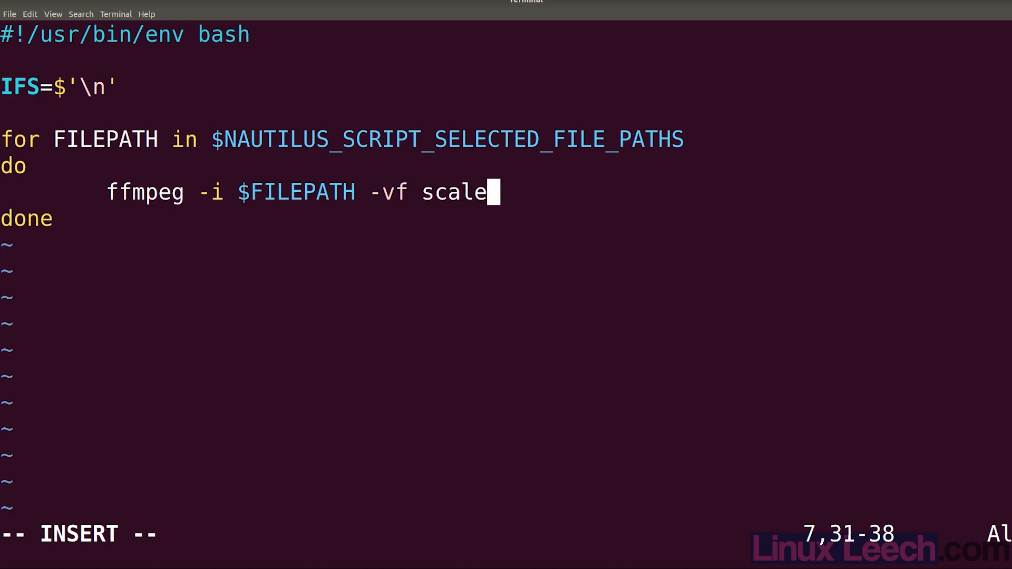
pyautogui.write('=')
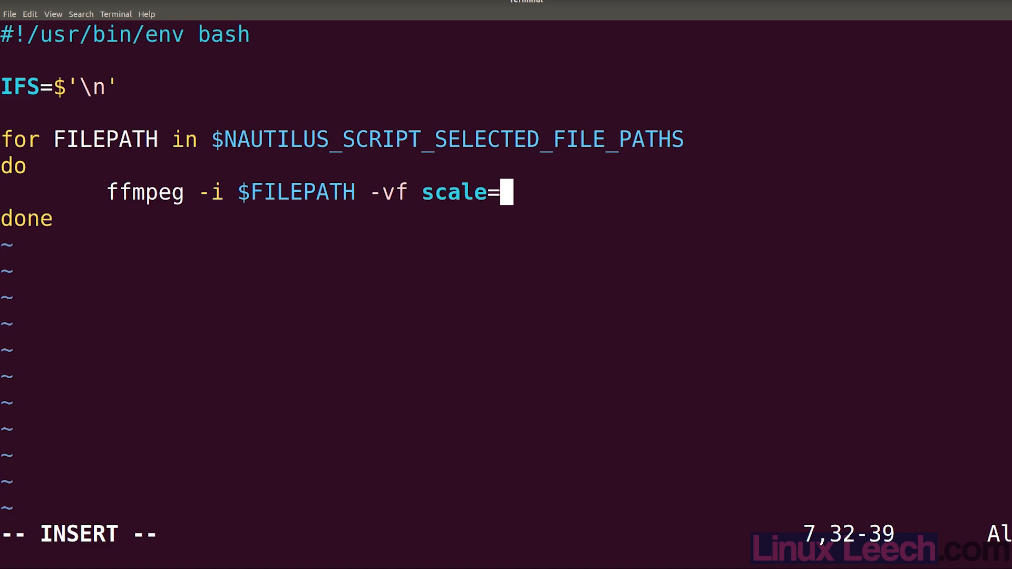
pyautogui.write('100:')
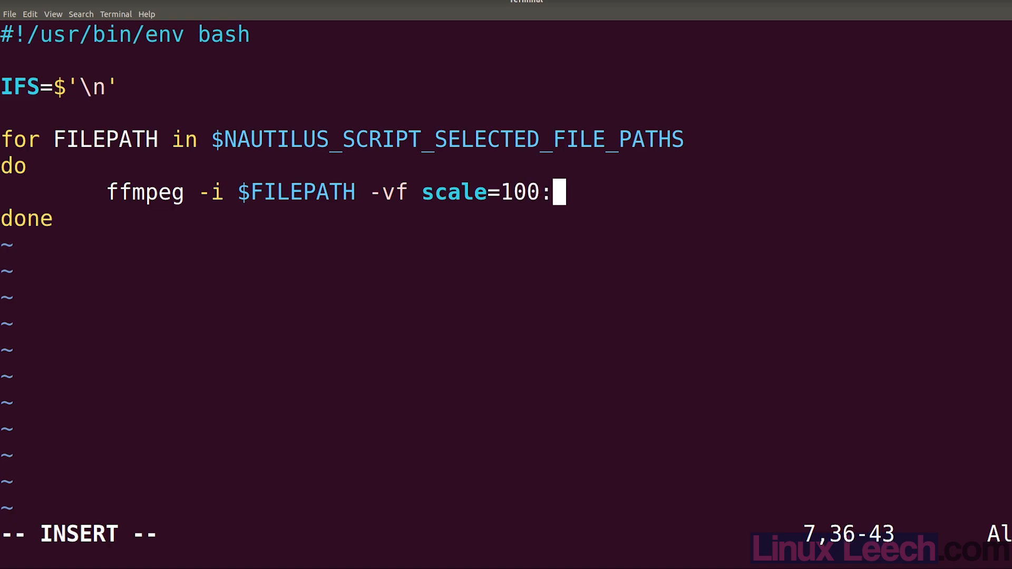
pyautogui.write('-1')
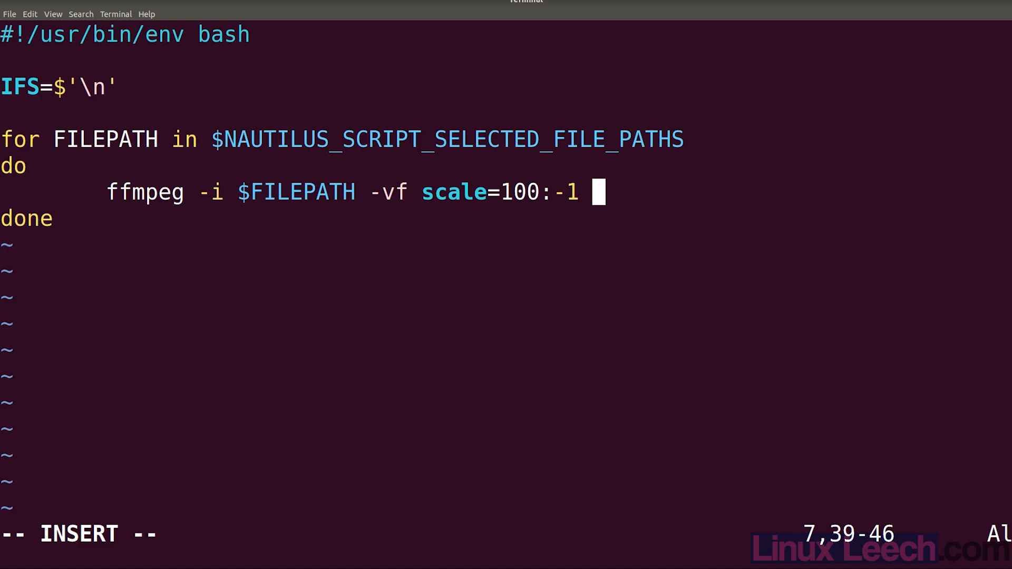
# - Name the output file small_$(basename "$FILEPATH") on the ffmpeg line
pyautogui.write('sm')
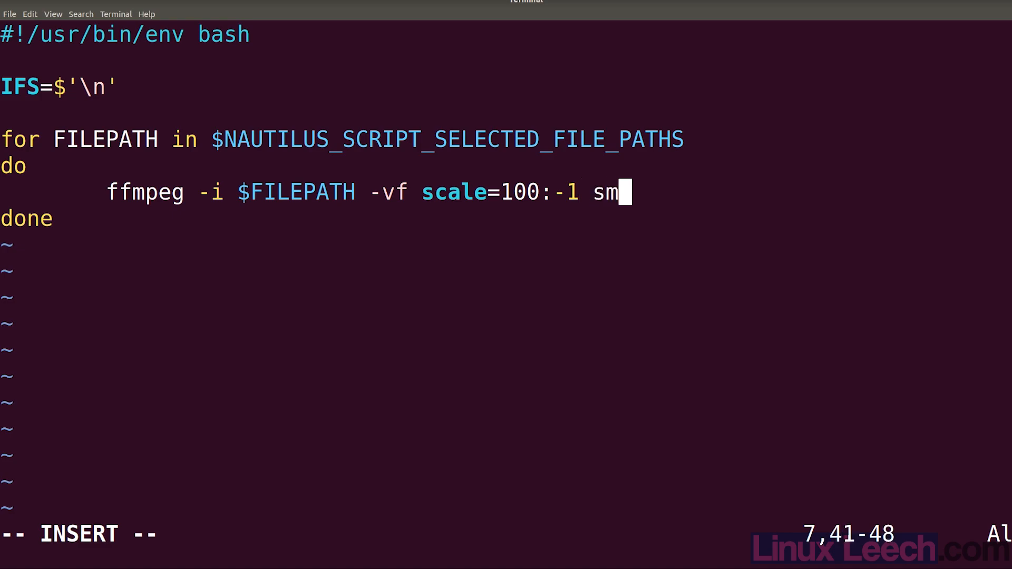
pyautogui.write('all_')
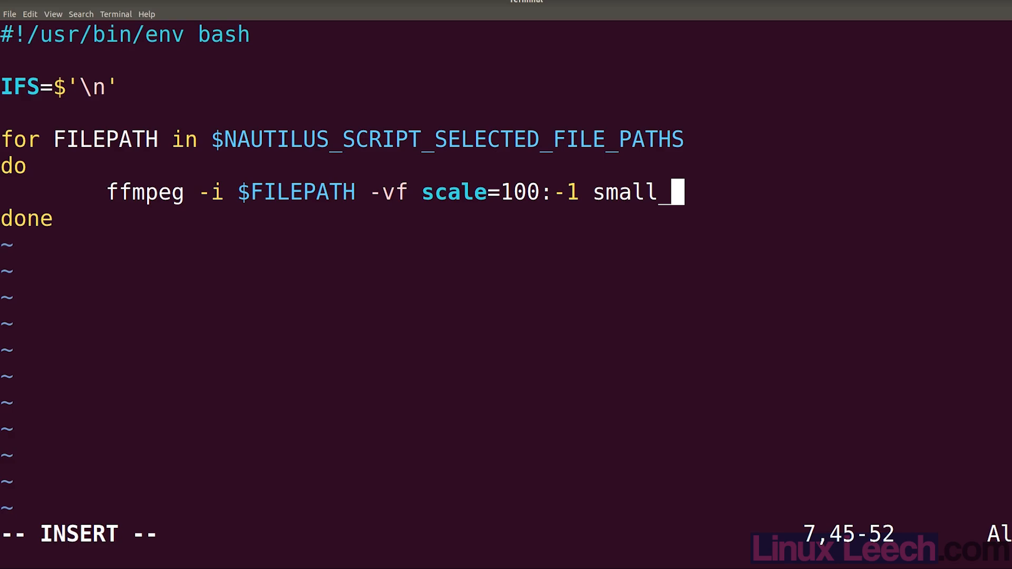
pyautogui.write('$(')
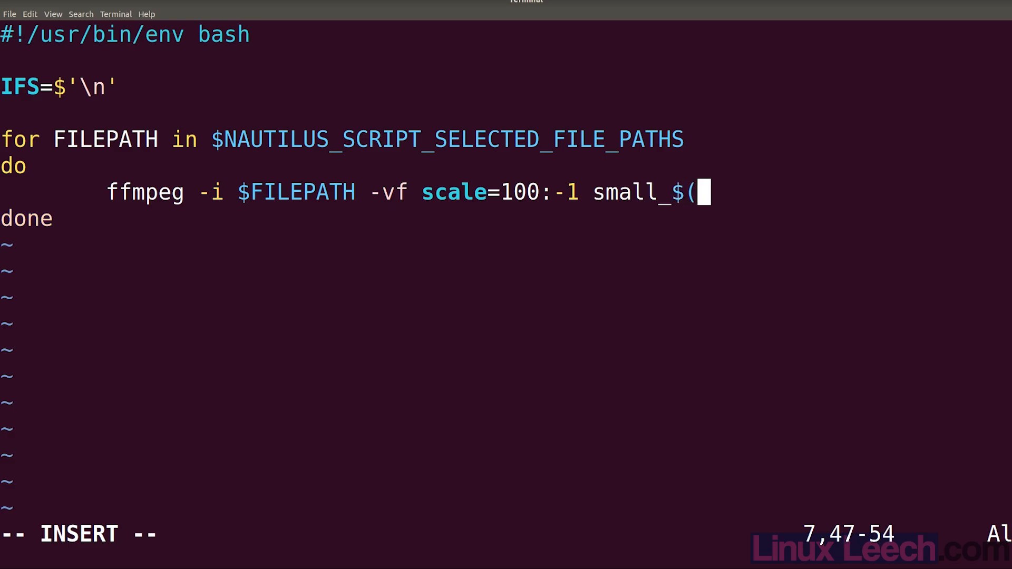
pyautogui.write('base')
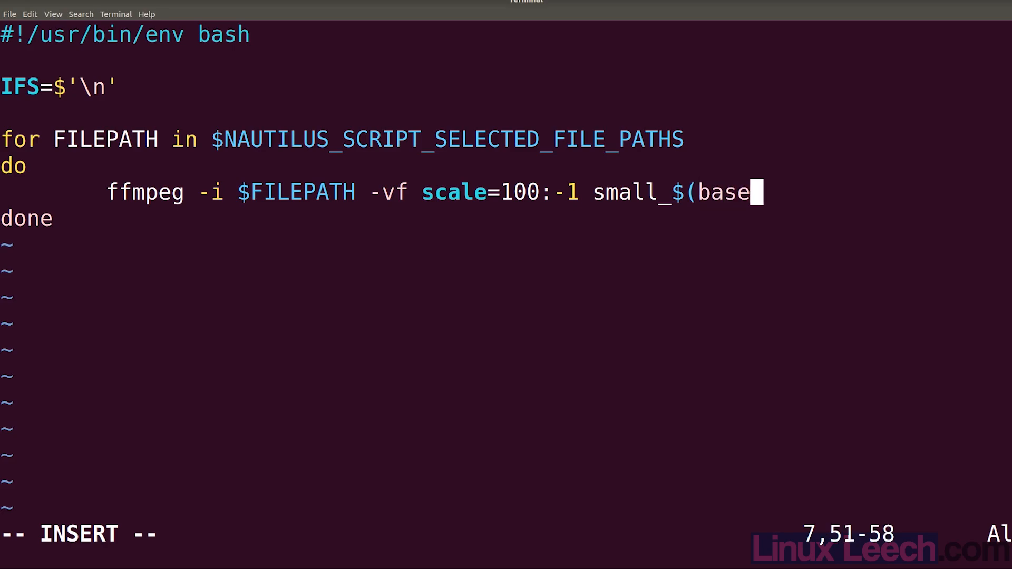
pyautogui.write('name')
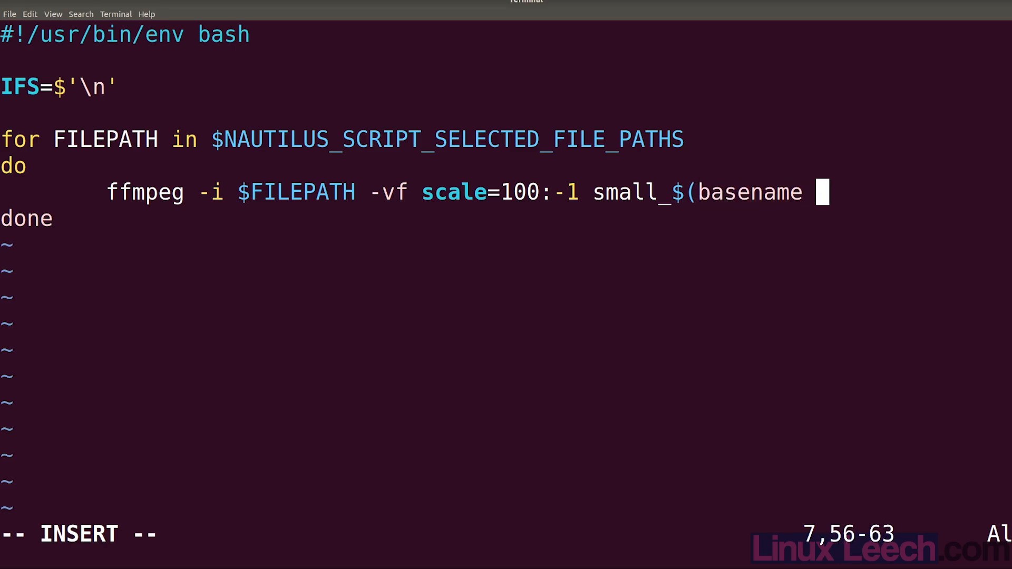
pyautogui.write('"')
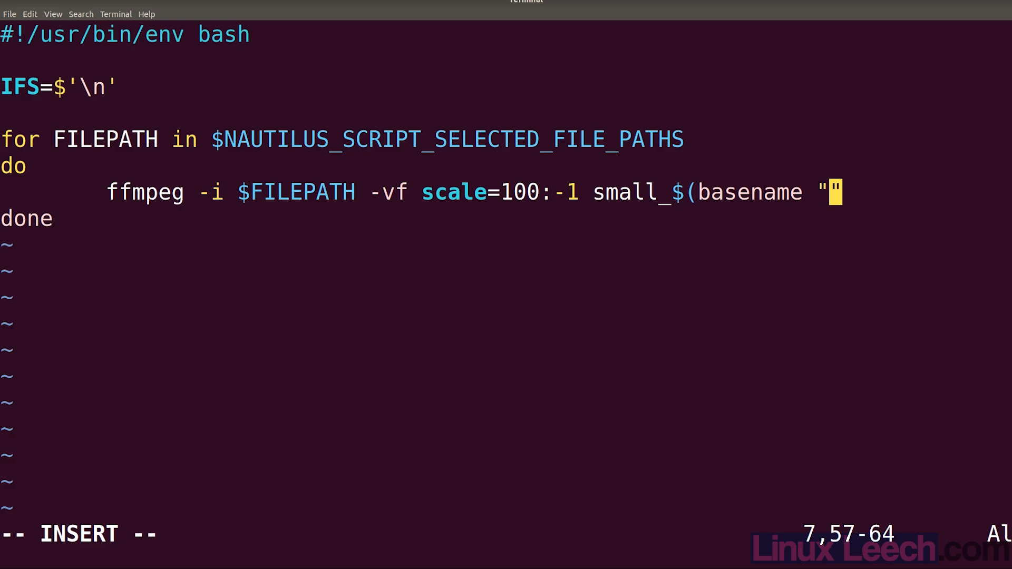
pyautogui.write('$FI')
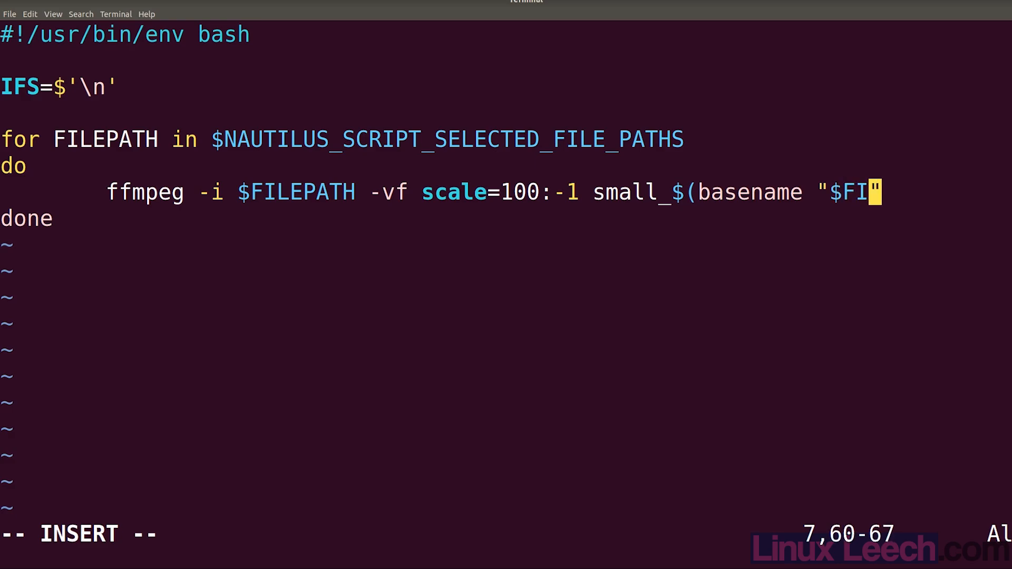
pyautogui.write('LEPATH')
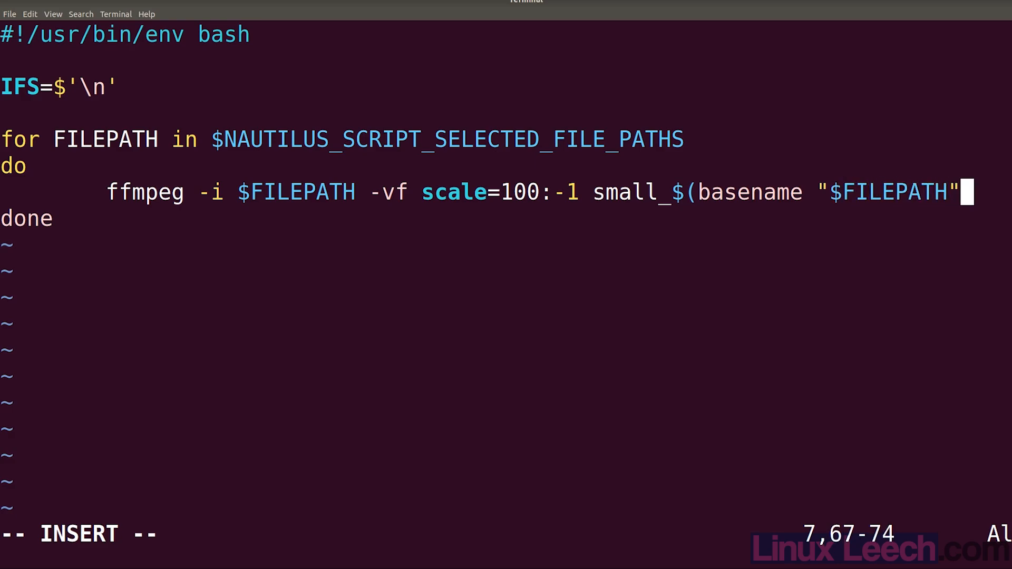
pyautogui.write(')')
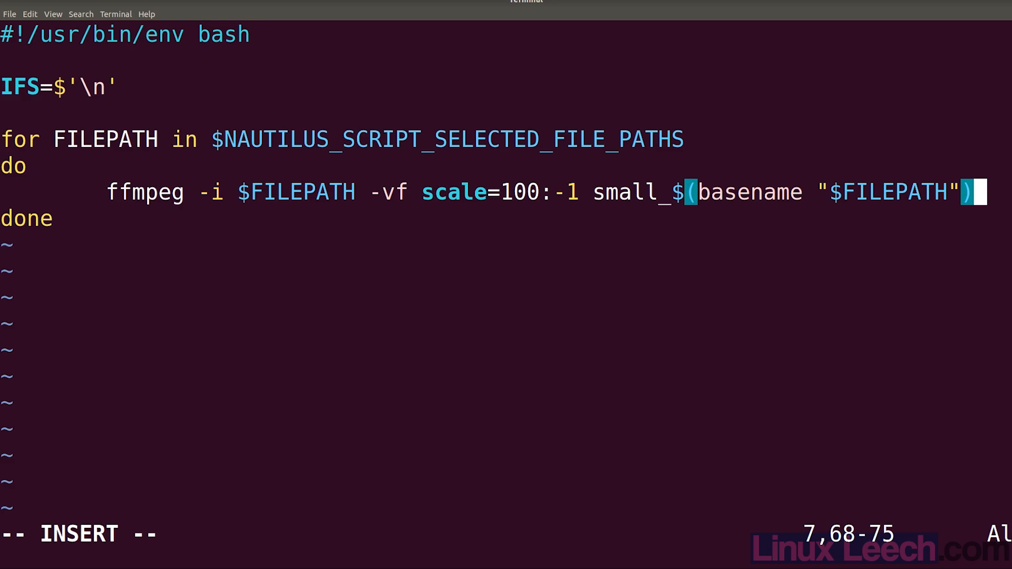
pyautogui.moveTo(766, 440)
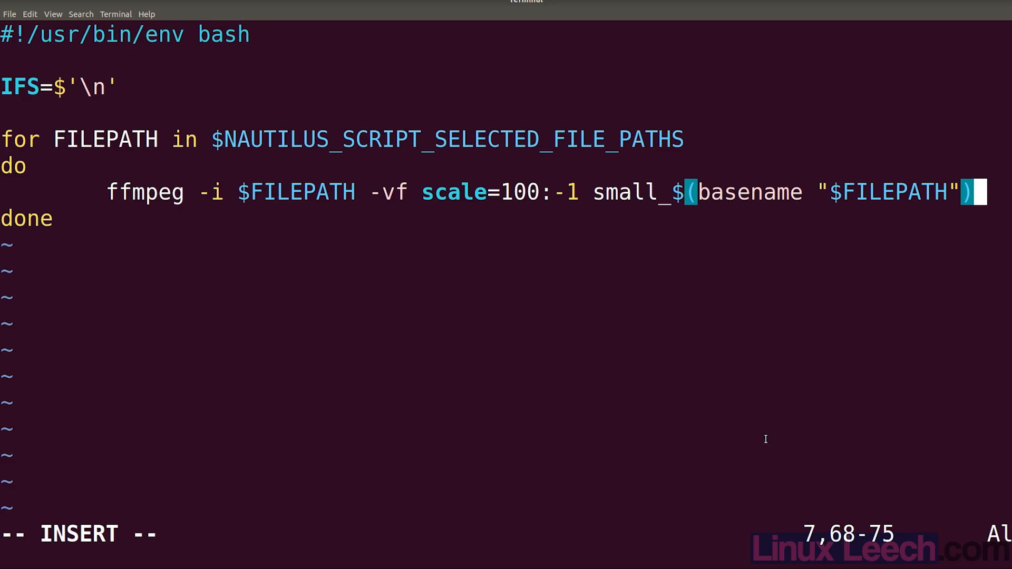
pyautogui.moveTo(441, 340)
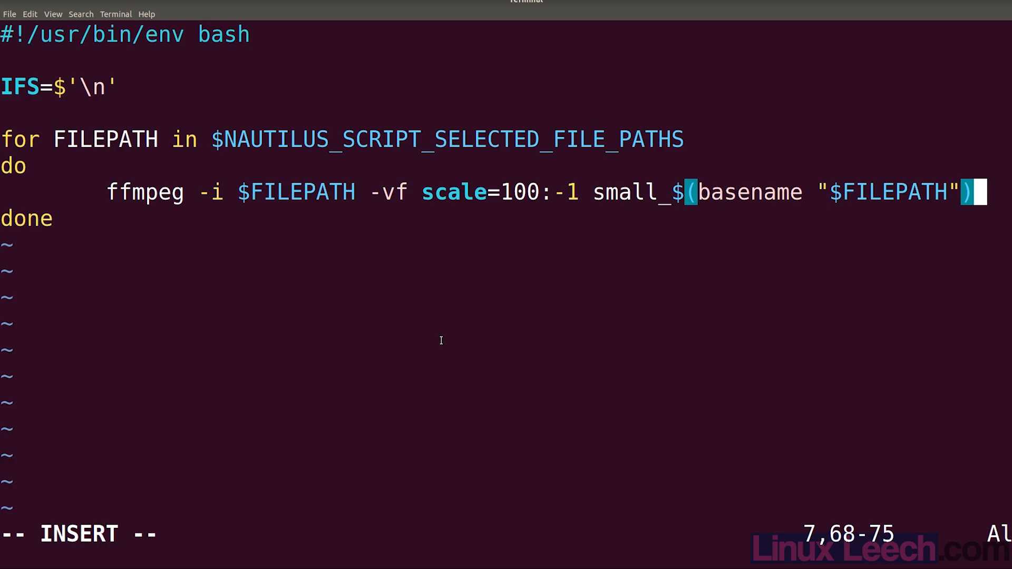
pyautogui.moveTo(219, 139)
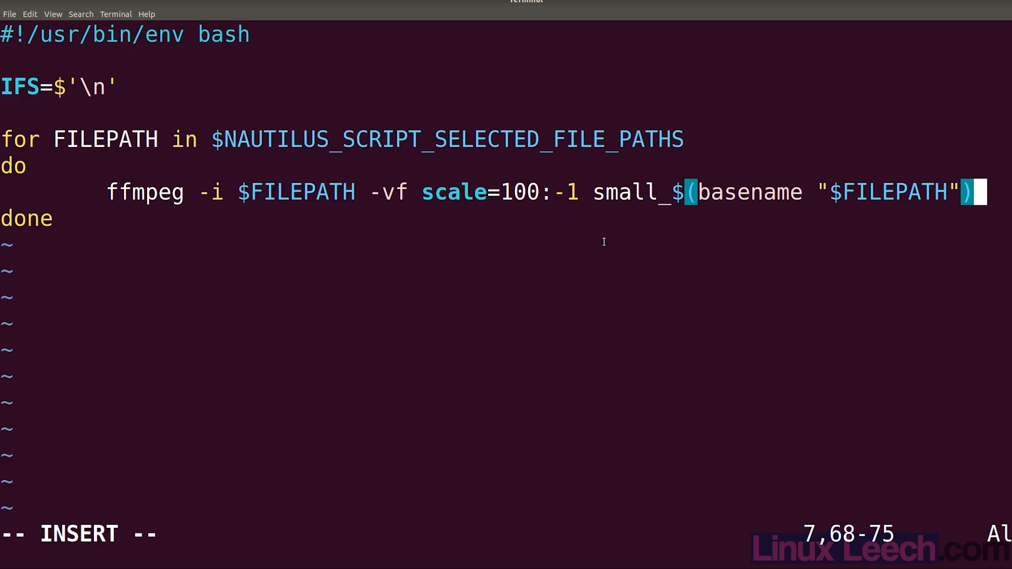
pyautogui.moveTo(620, 192)
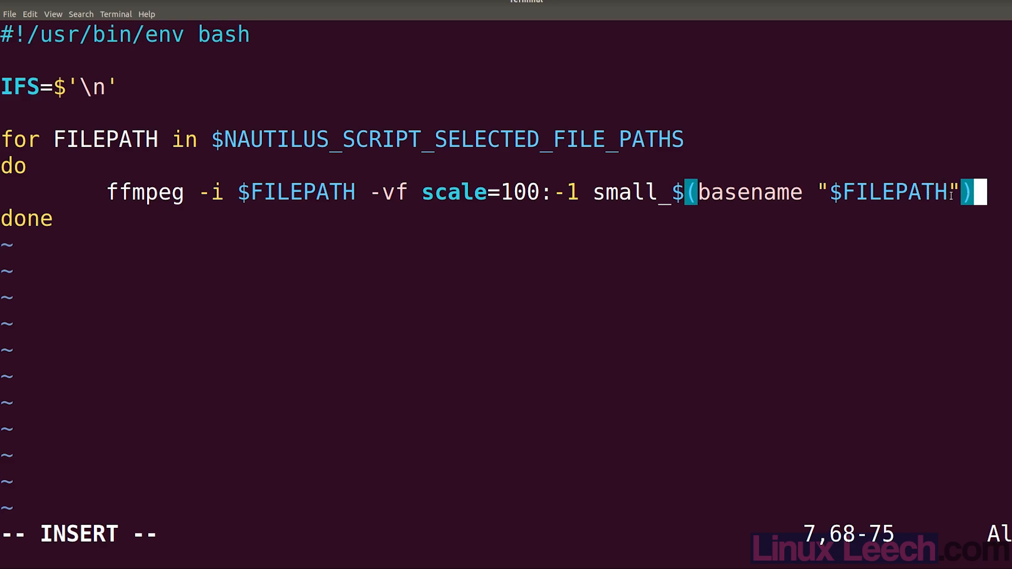
pyautogui.moveTo(870, 235)
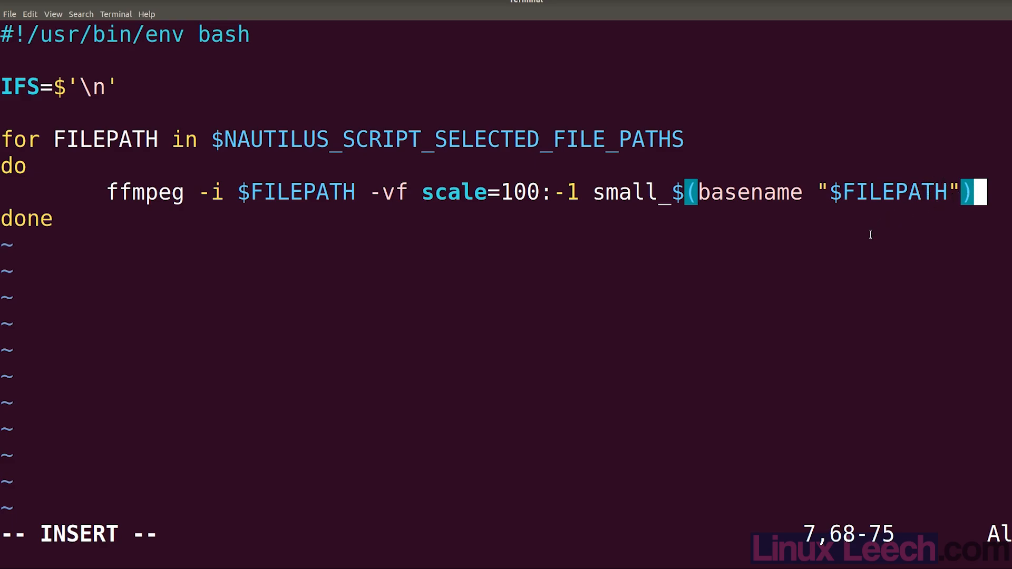
pyautogui.moveTo(864, 244)
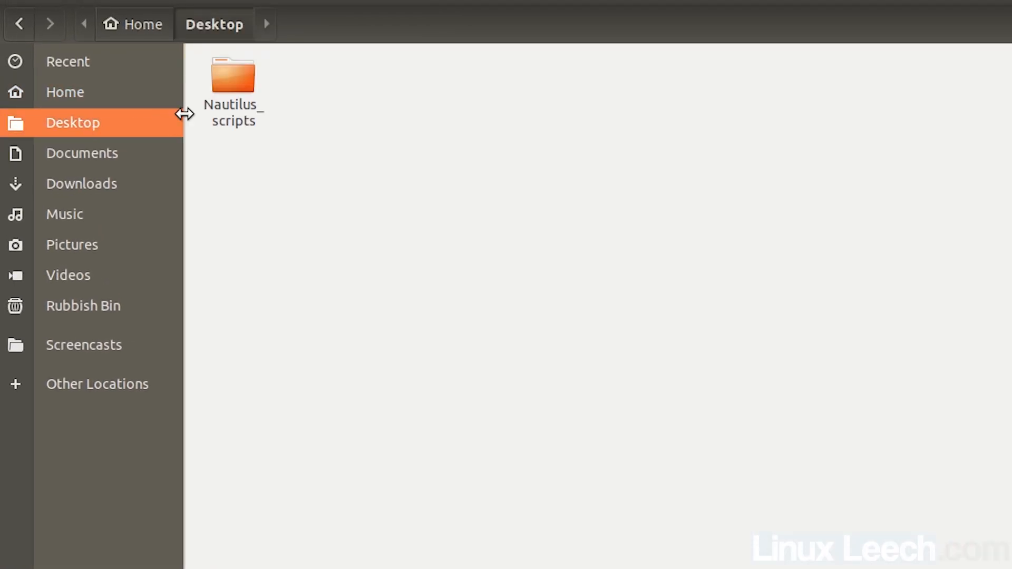
# - Enter the Nautilus_scripts folder from the Desktop and select a file there
pyautogui.doubleClick(232, 77)
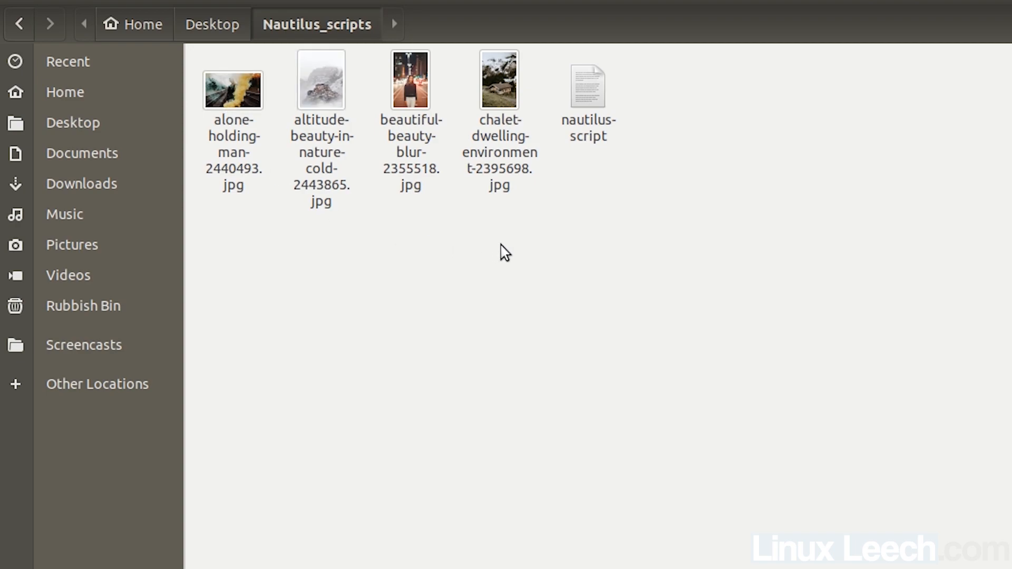
pyautogui.click(588, 88)
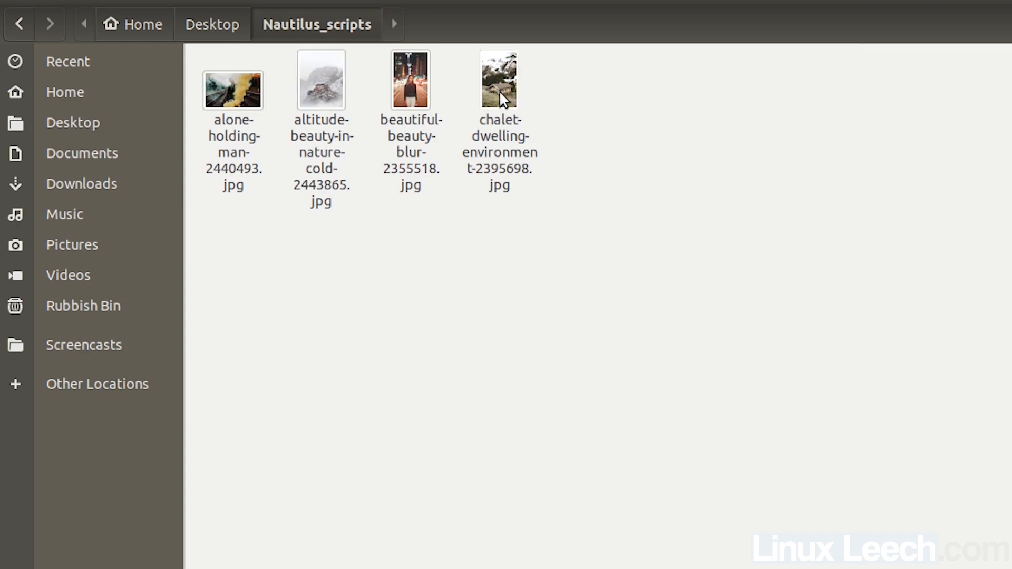
# - Run the test script on the chalet photo and confirm its small_ copy is 100×150 pixels
pyautogui.rightClick(499, 79)
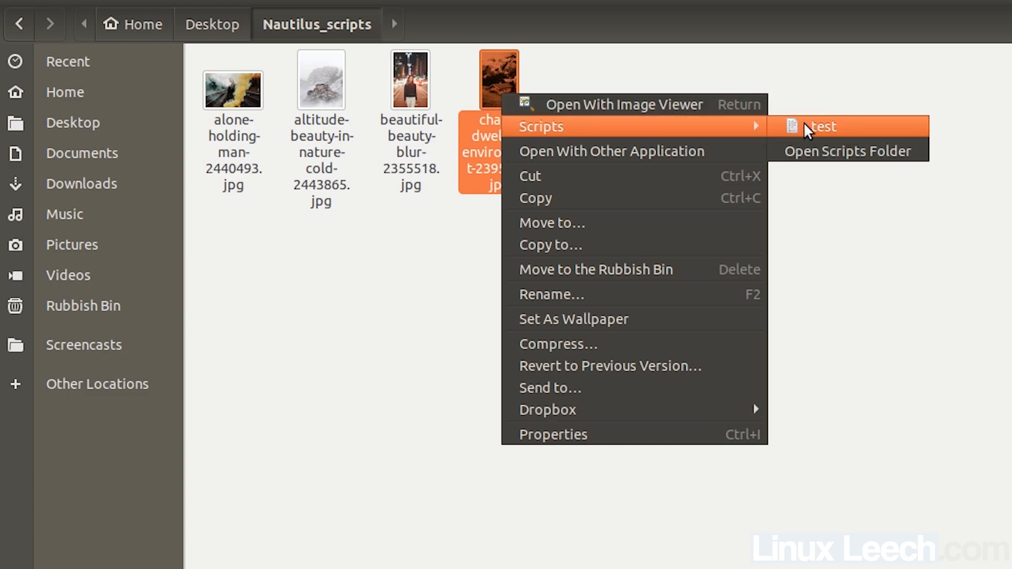
pyautogui.click(821, 126)
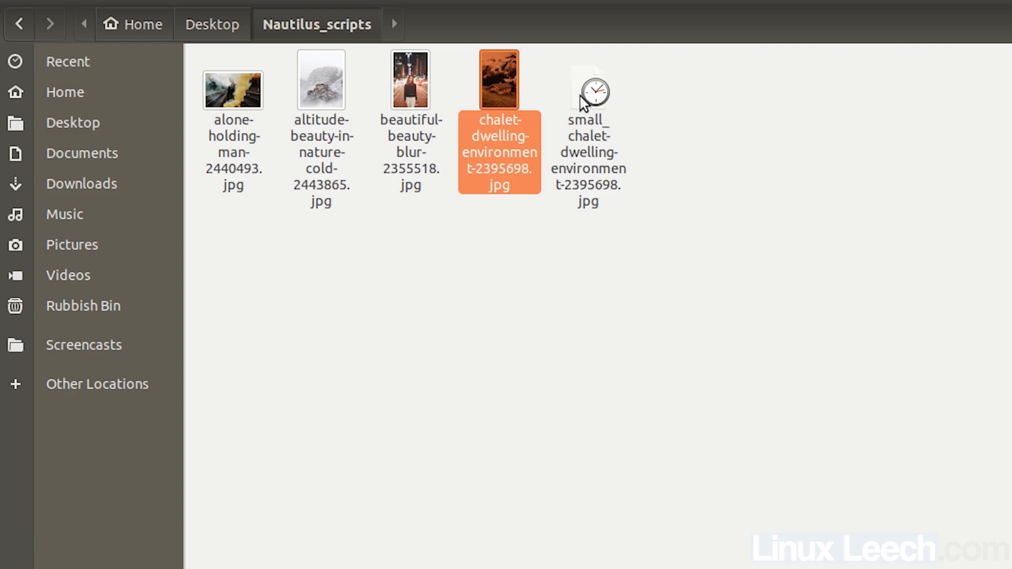
pyautogui.rightClick(587, 80)
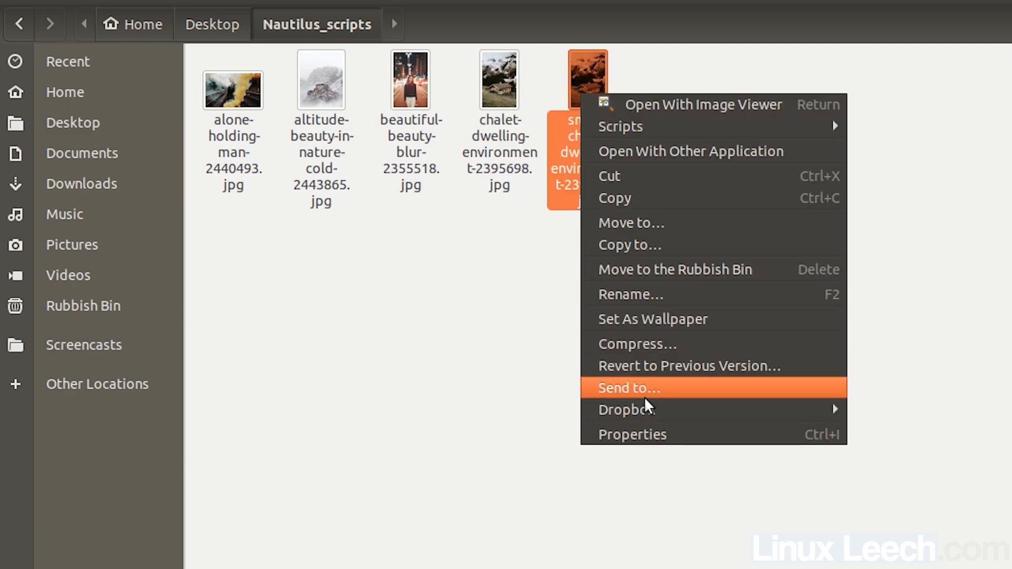
pyautogui.click(631, 434)
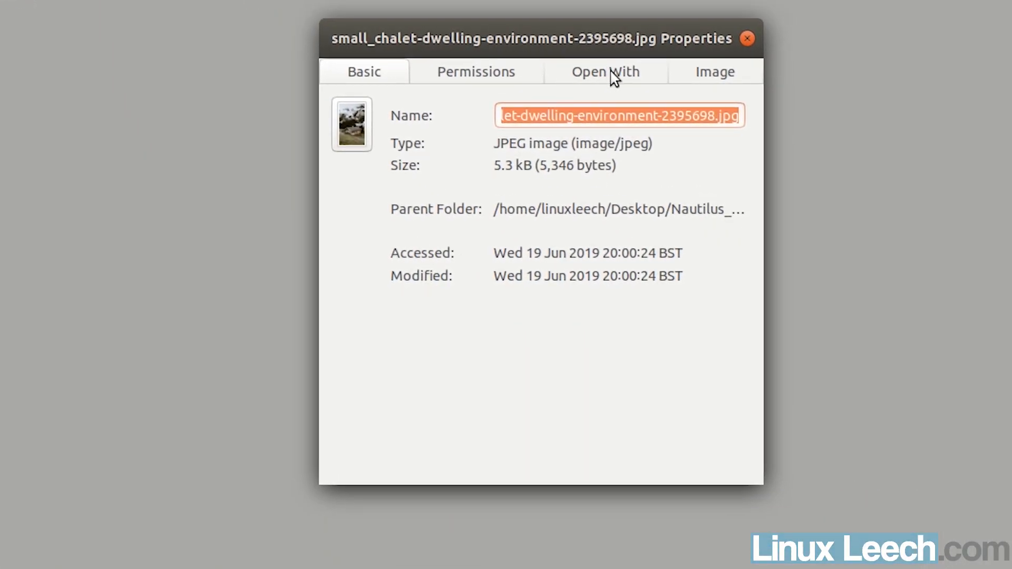
pyautogui.click(714, 72)
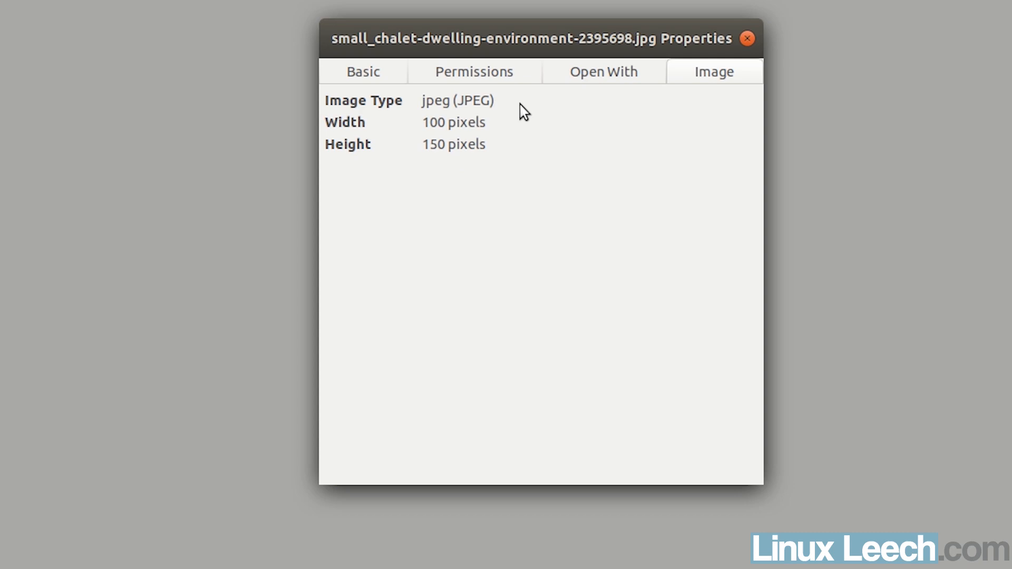
pyautogui.click(747, 38)
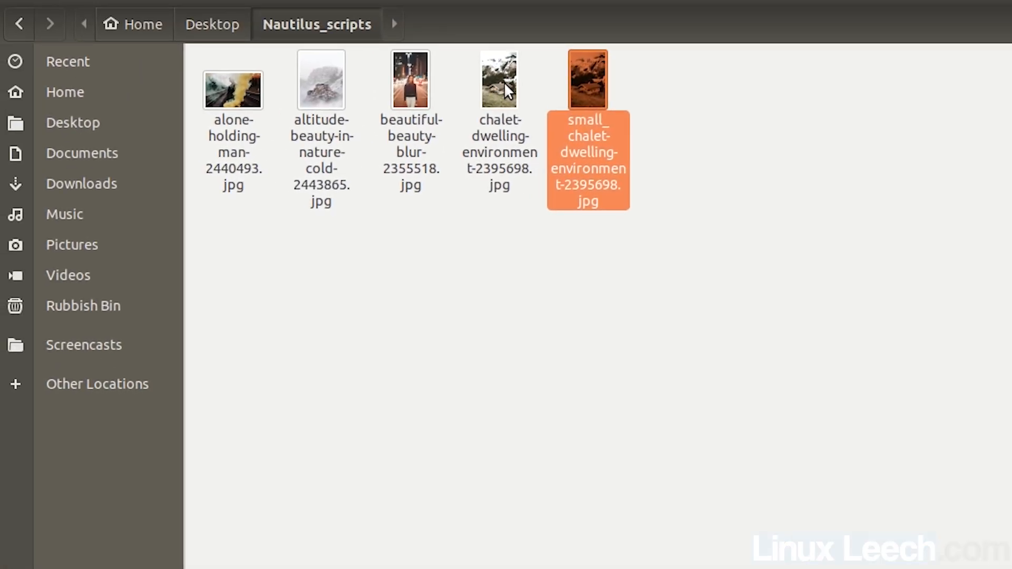
# - Check in Properties that the original chalet photo is 1280×1920 pixels
pyautogui.rightClick(498, 80)
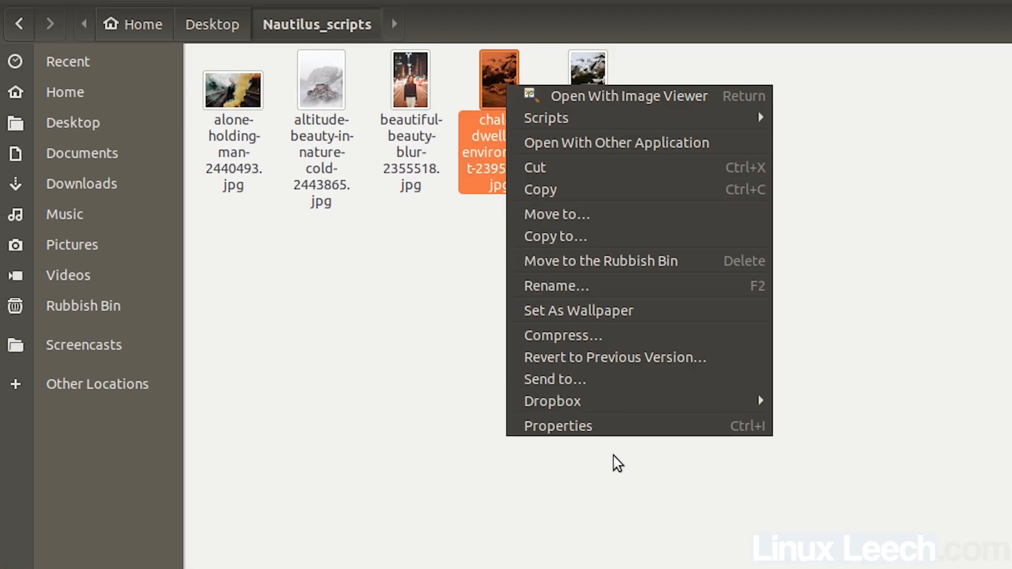
pyautogui.click(557, 425)
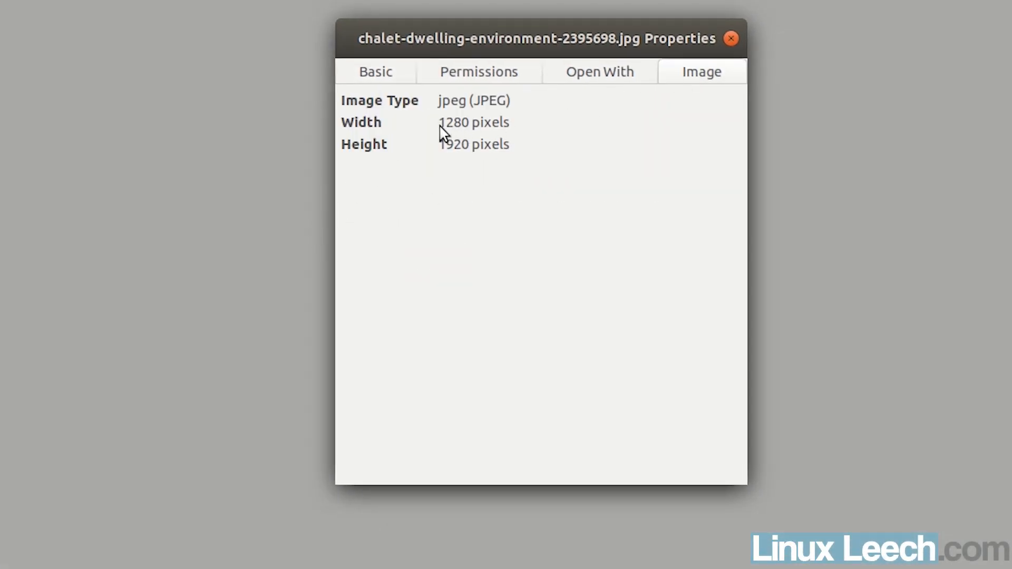
pyautogui.moveTo(537, 164)
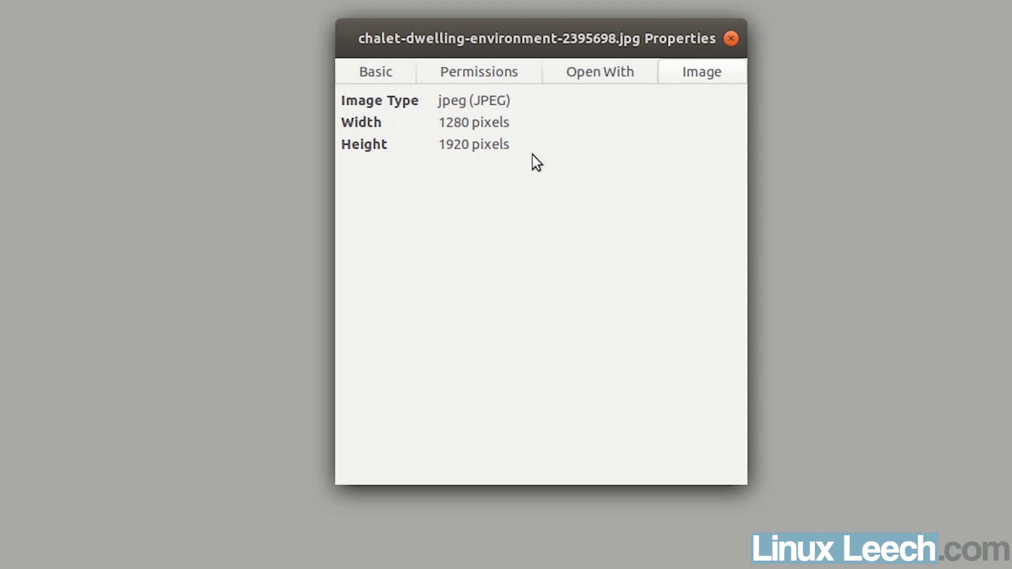
pyautogui.click(730, 38)
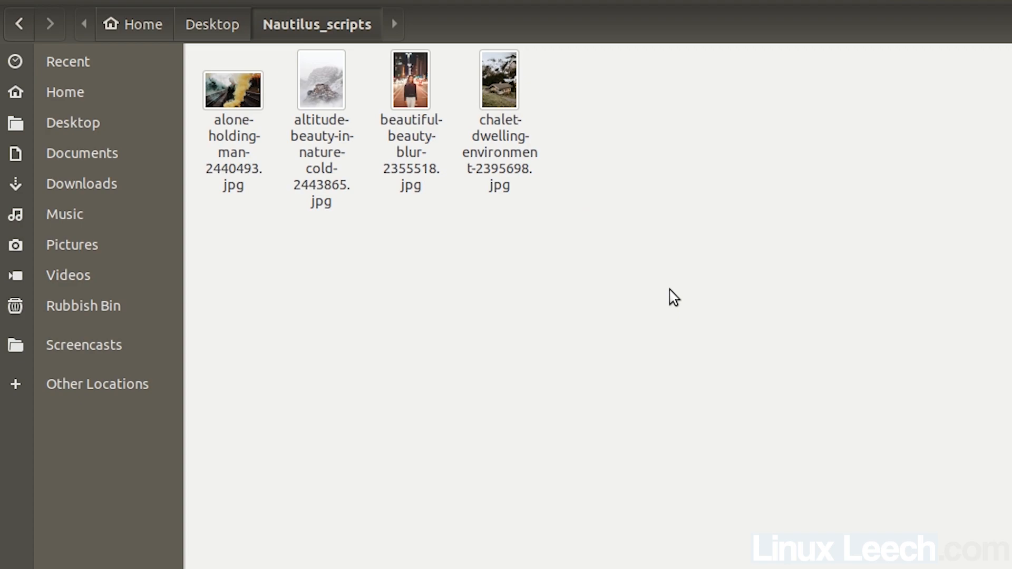
# - Select everything and view the small_ copies one after another in Image Viewer
pyautogui.press('ctrl+a')
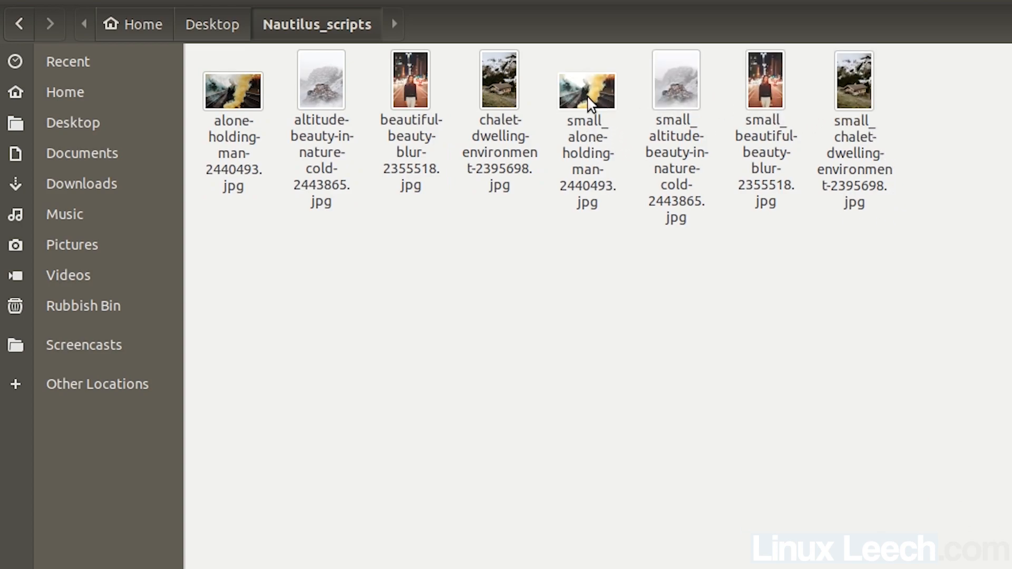
pyautogui.doubleClick(587, 88)
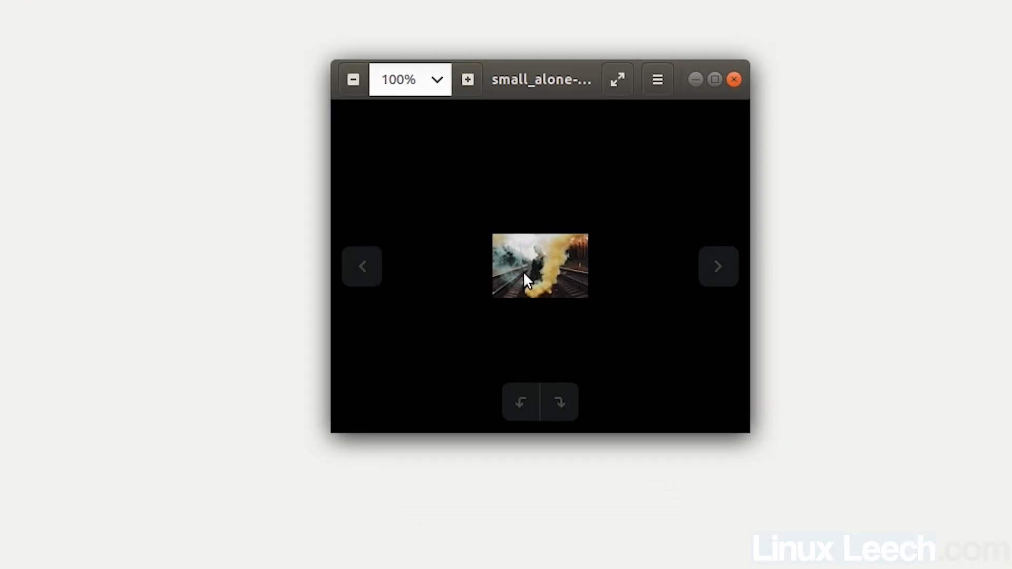
pyautogui.moveTo(718, 268)
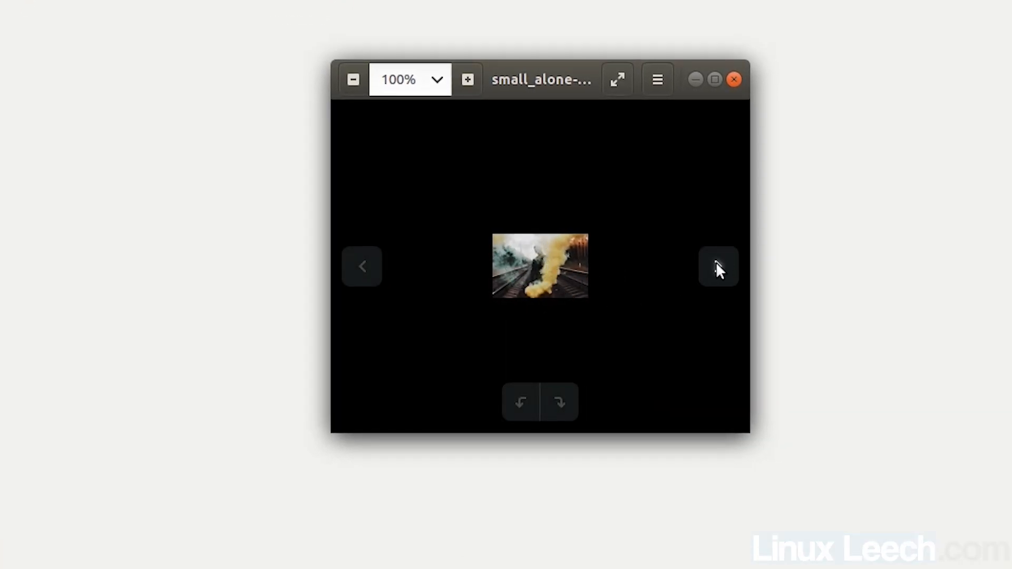
pyautogui.click(719, 266)
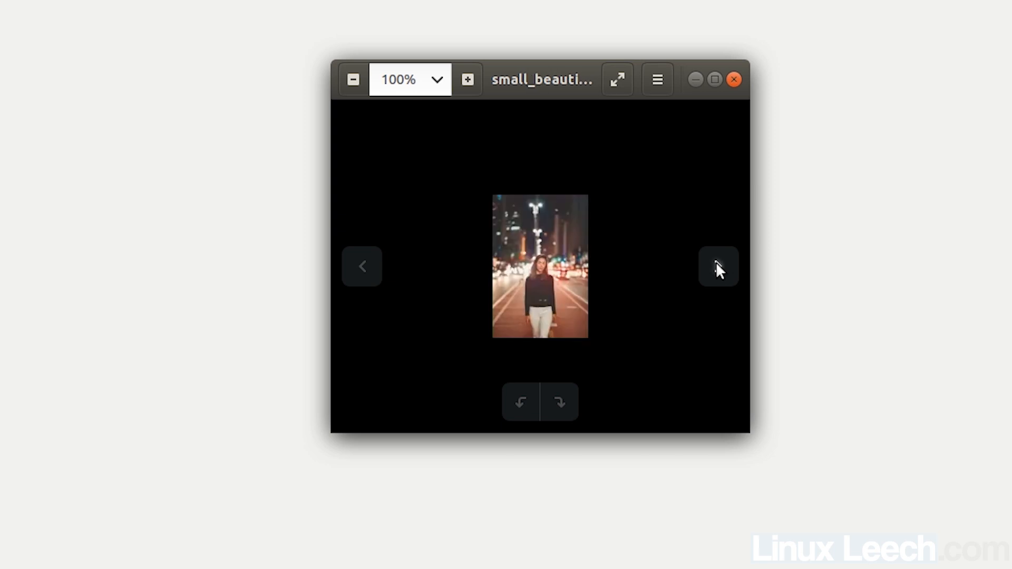
pyautogui.click(718, 266)
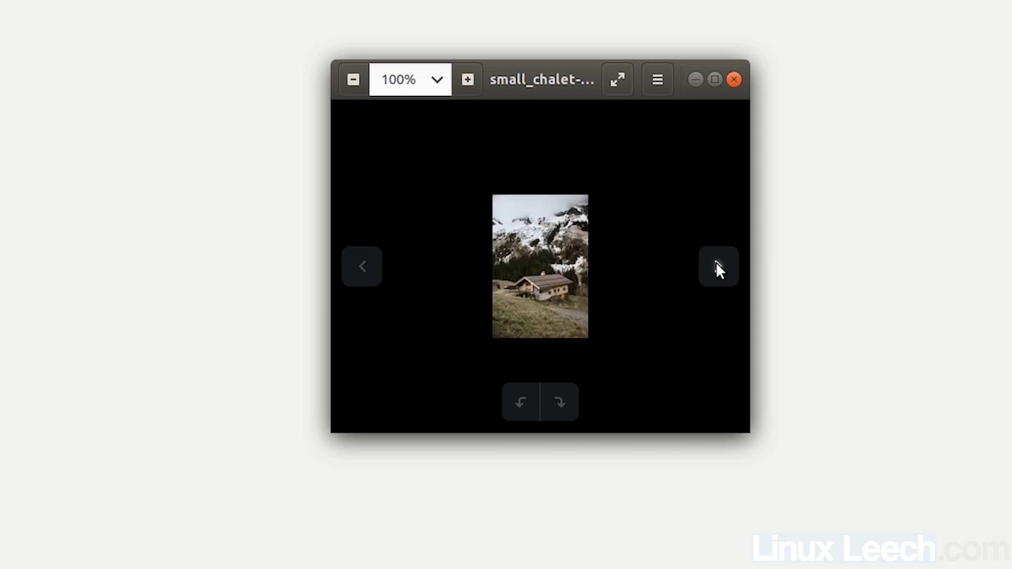
pyautogui.click(718, 266)
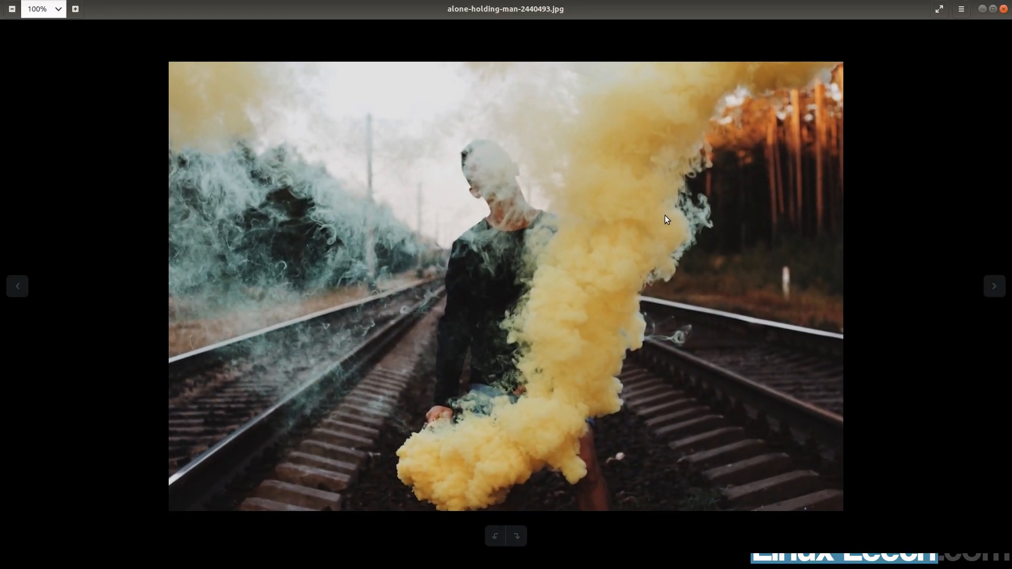
# - Step through the full-size originals up to the chalet photo and close the viewer
pyautogui.click(993, 286)
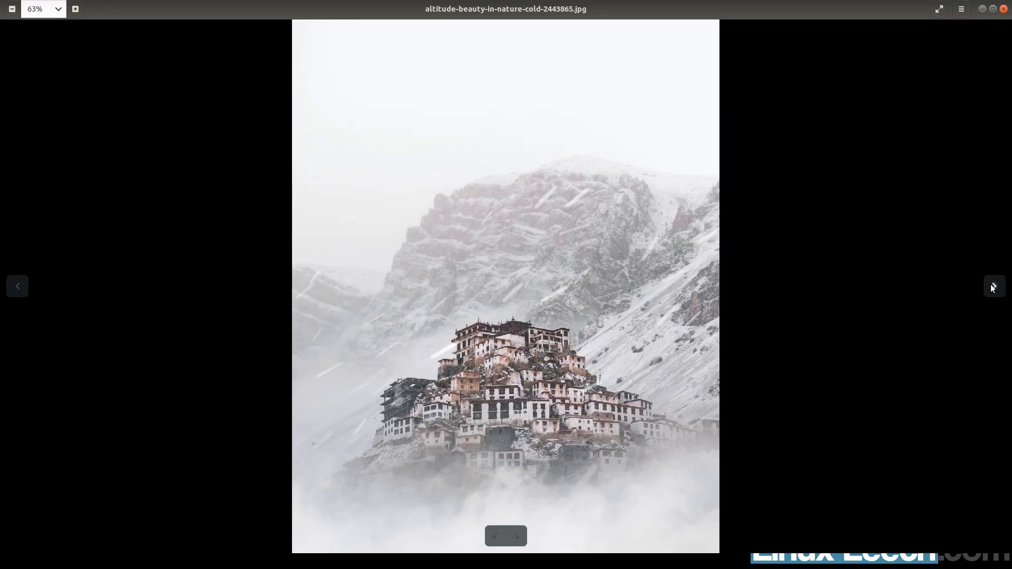
pyautogui.click(993, 287)
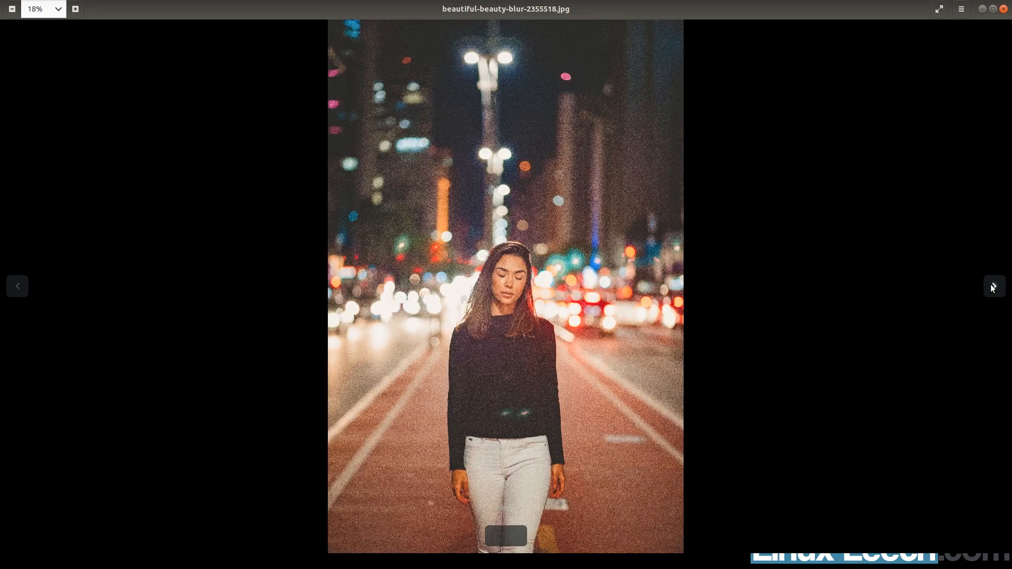
pyautogui.click(992, 287)
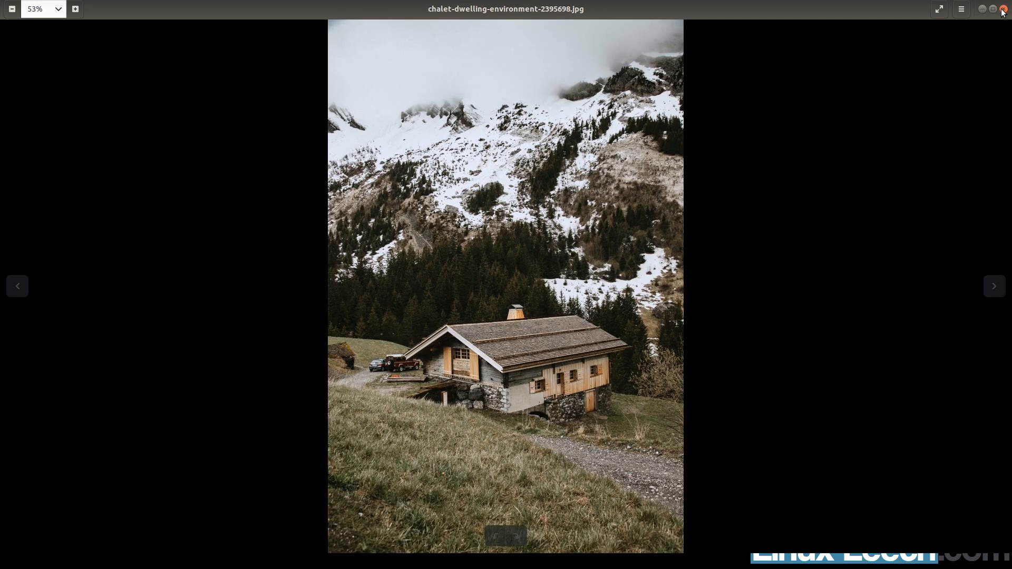
pyautogui.click(1003, 10)
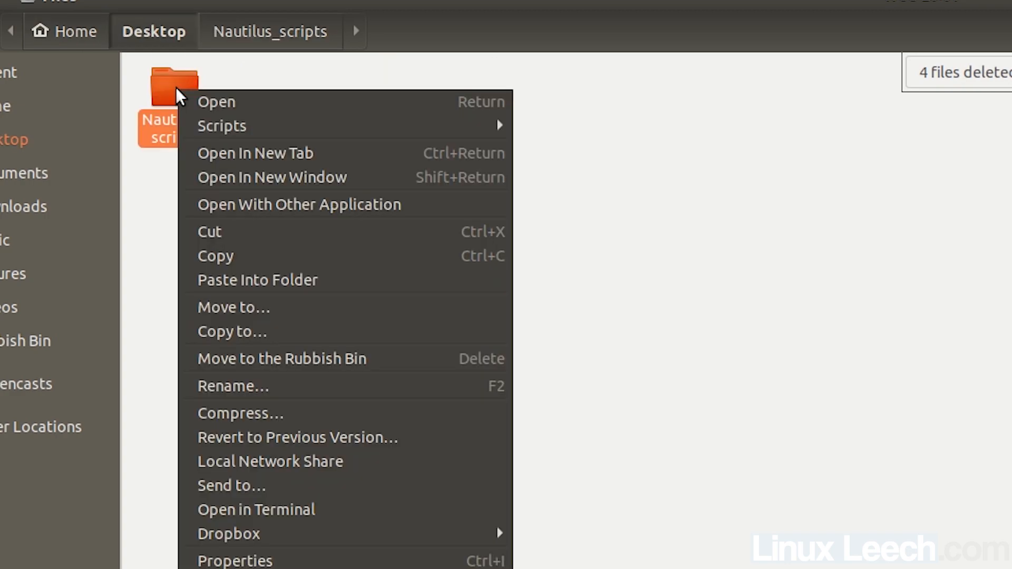
pyautogui.moveTo(221, 125)
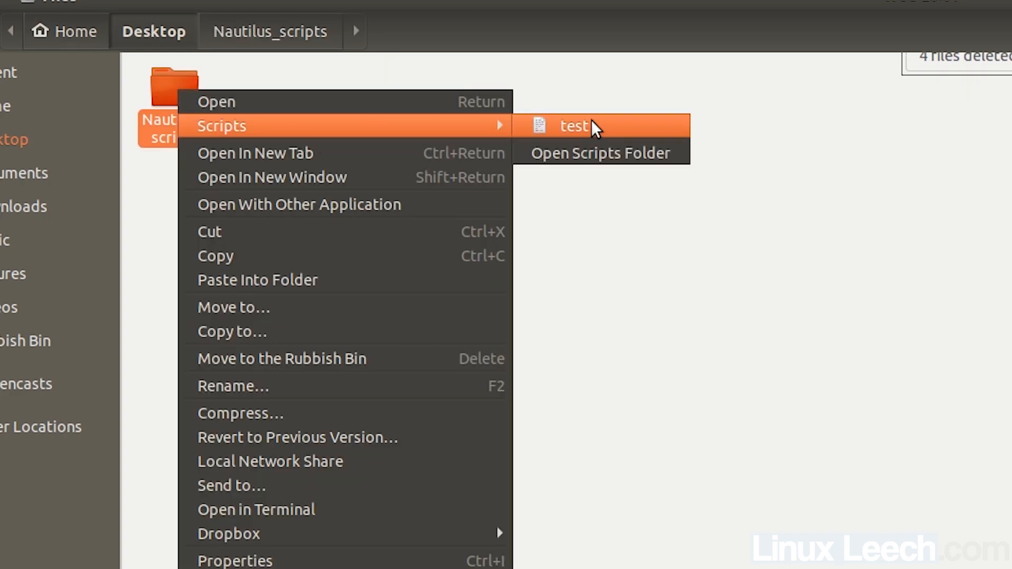
# - Run the test script on the Nautilus_scripts folder itself, then launch a terminal there
pyautogui.click(574, 126)
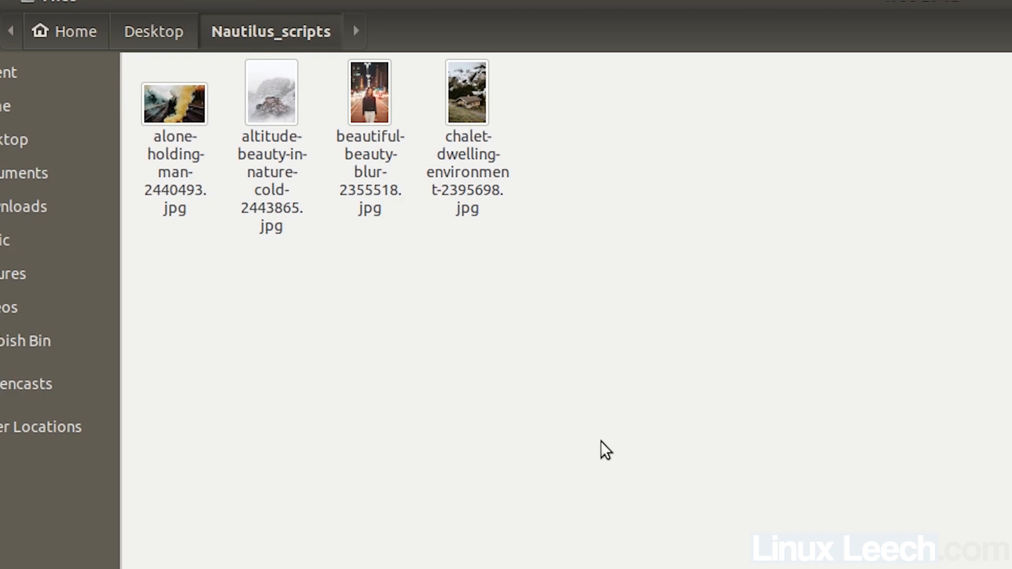
pyautogui.moveTo(619, 440)
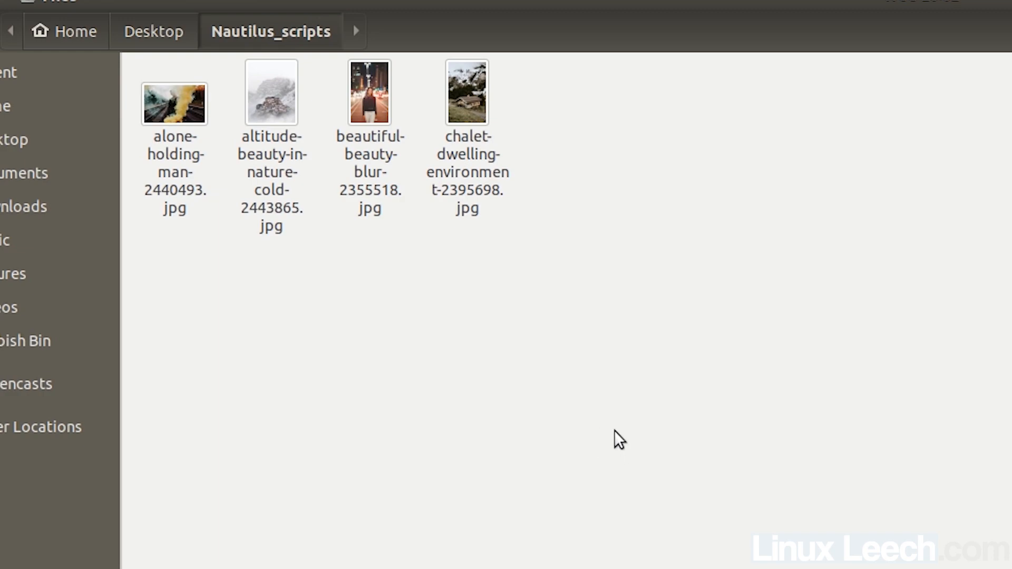
pyautogui.moveTo(614, 180)
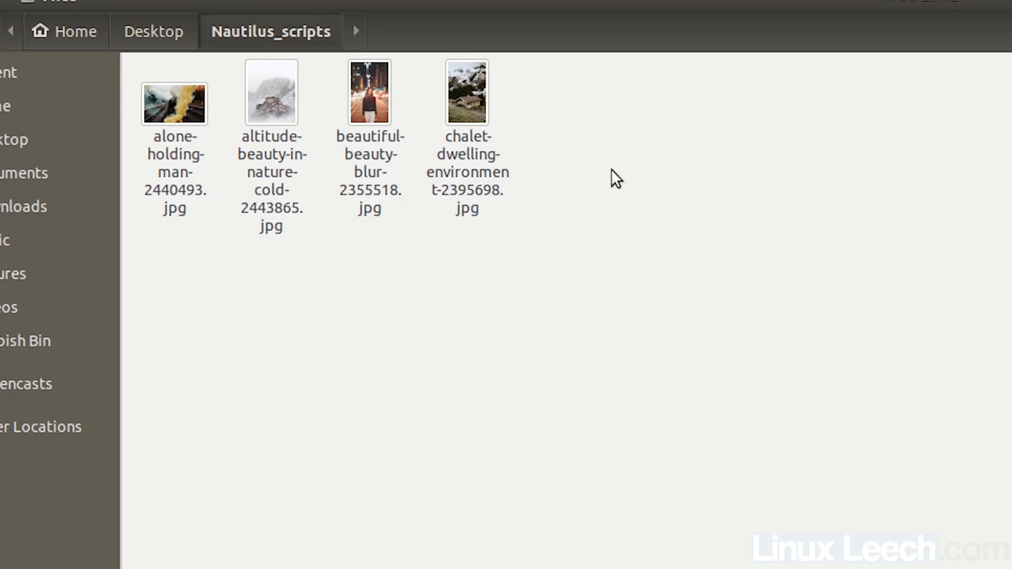
pyautogui.rightClick(614, 265)
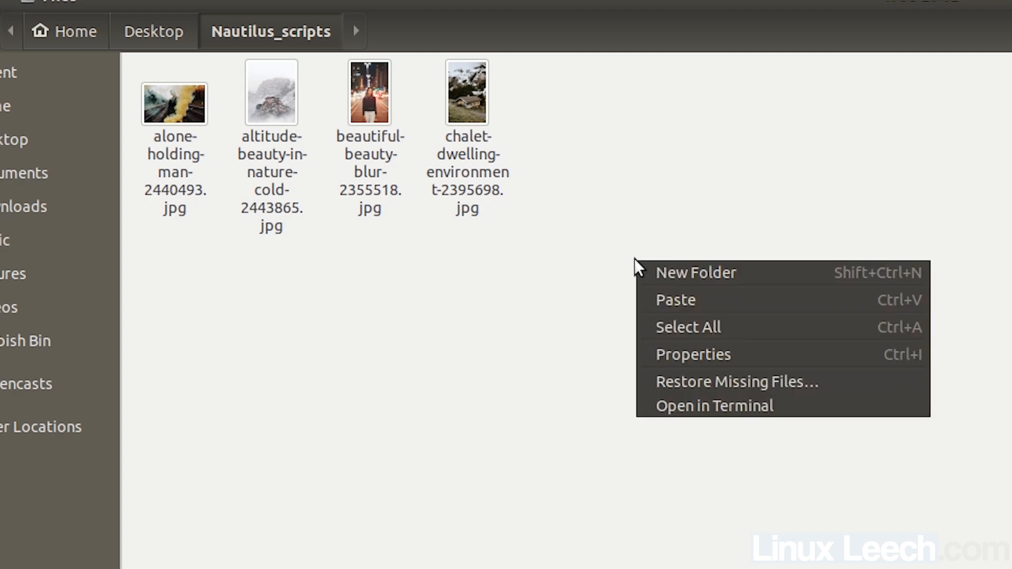
pyautogui.click(714, 405)
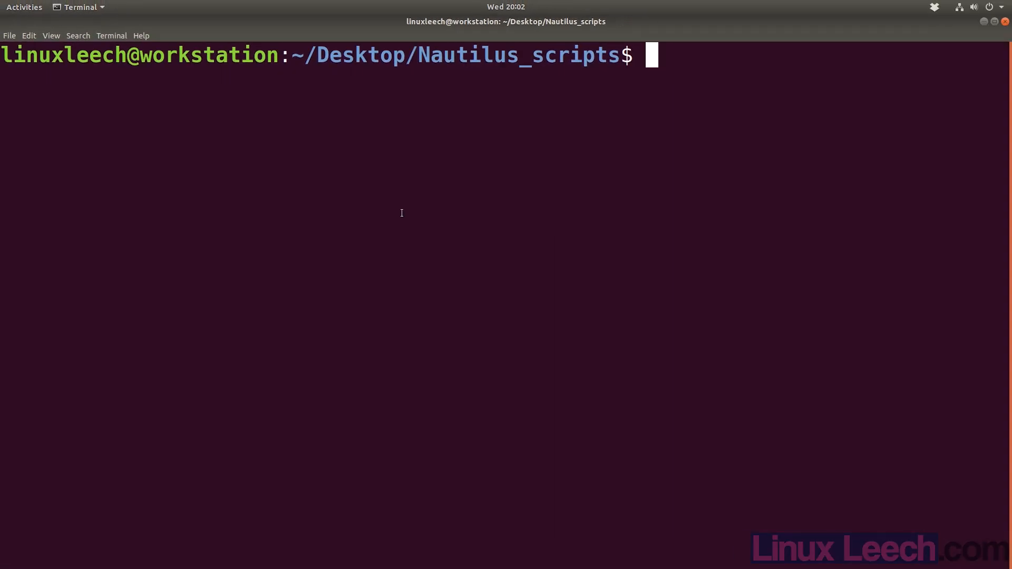
# - Create an empty filea.txt with touch filea.txt
pyautogui.write('touch')
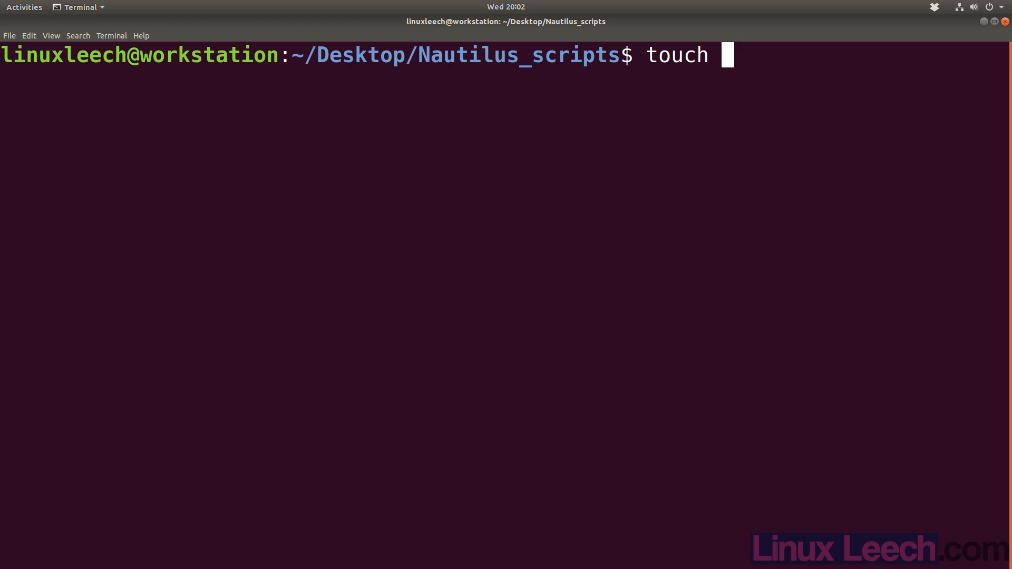
pyautogui.write('filea')
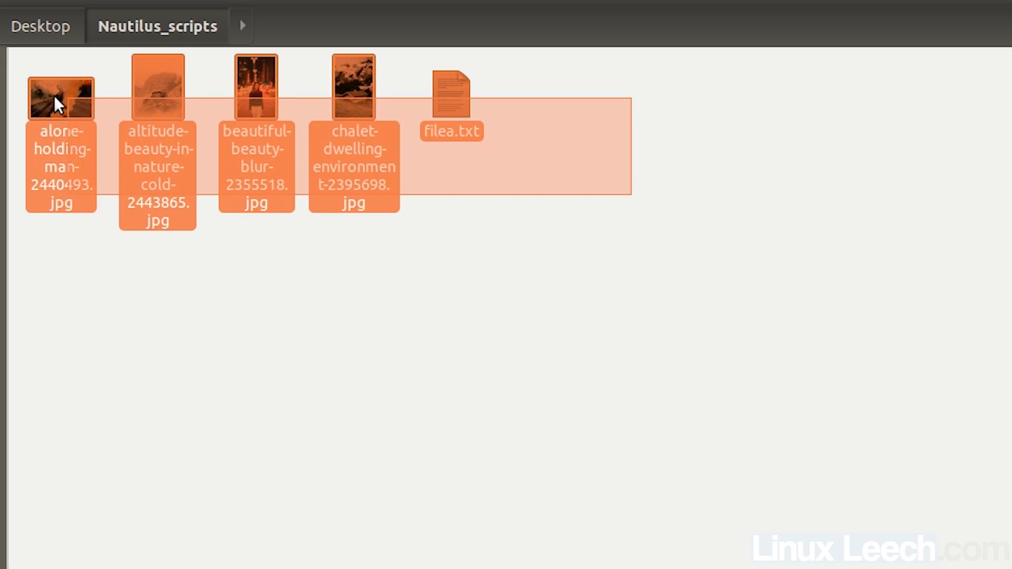
# - Run Scripts > test on the five selected files, making small_ copies of the JPGs only
pyautogui.rightClick(450, 97)
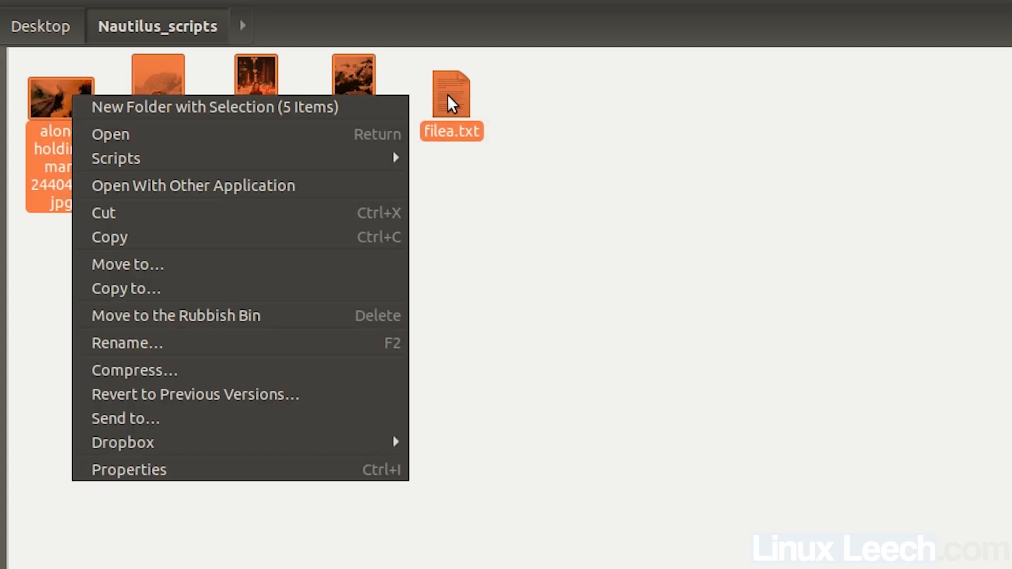
pyautogui.moveTo(116, 158)
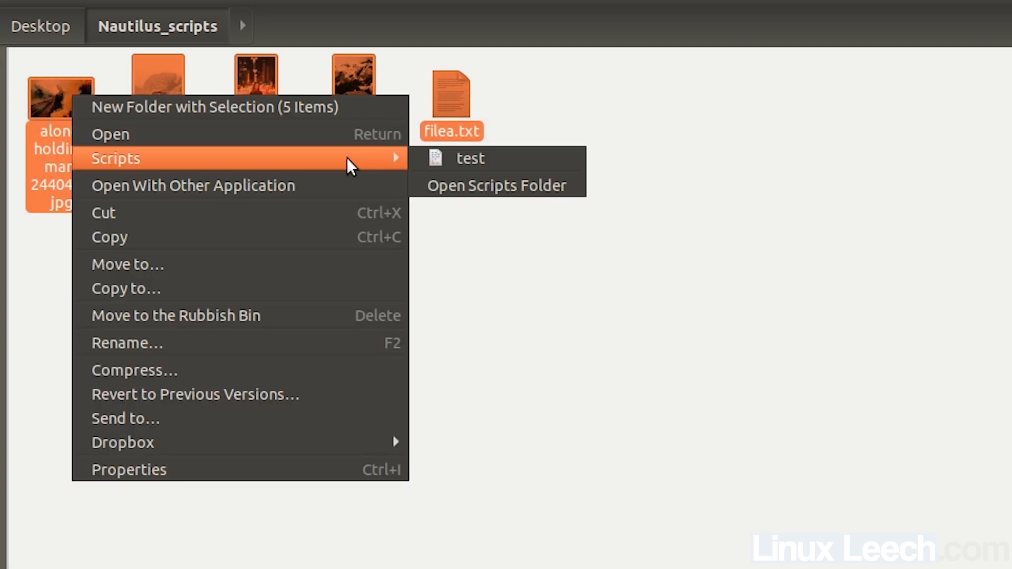
pyautogui.click(471, 158)
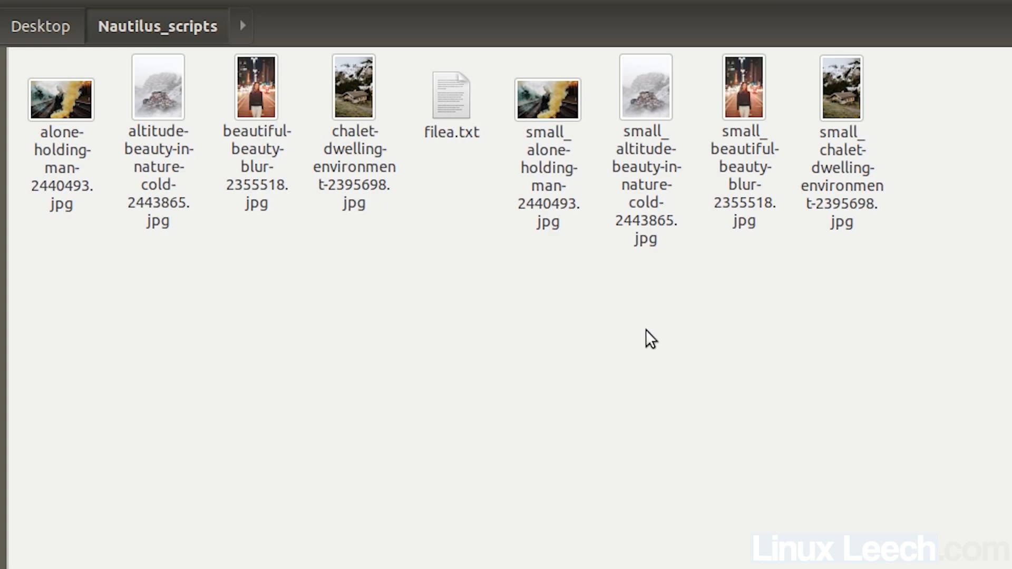
pyautogui.moveTo(564, 267)
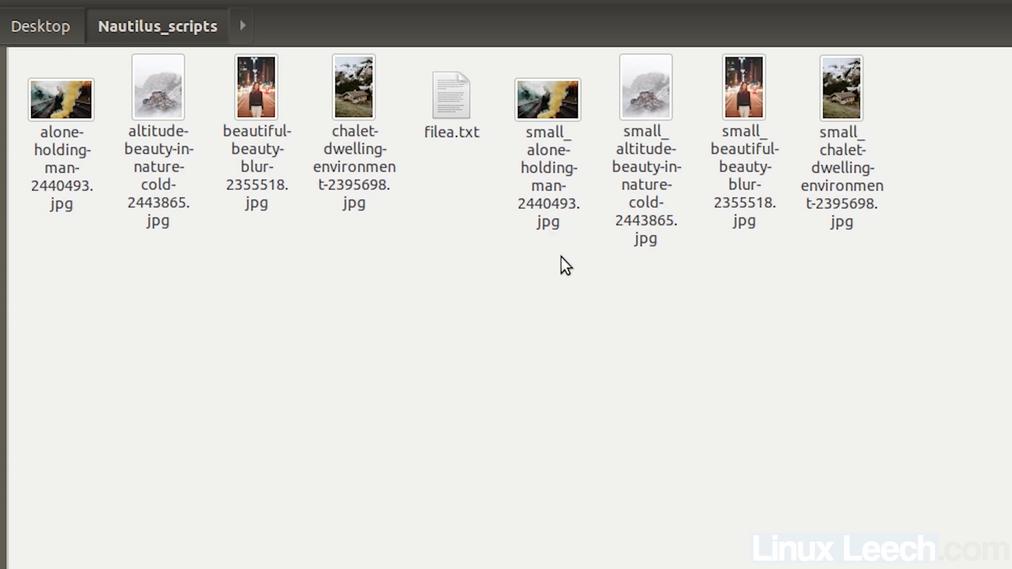
pyautogui.rightClick(354, 88)
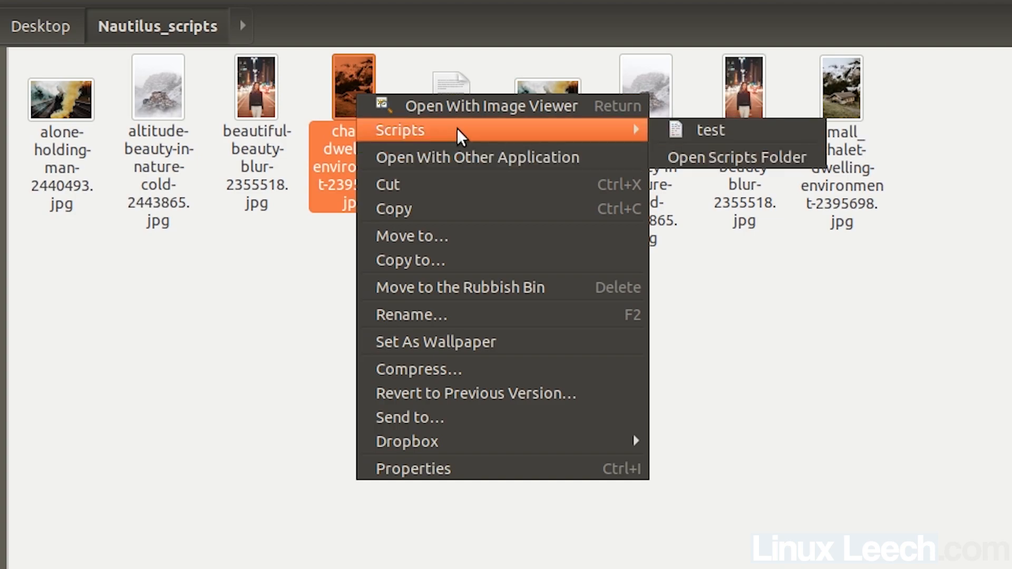
pyautogui.moveTo(709, 129)
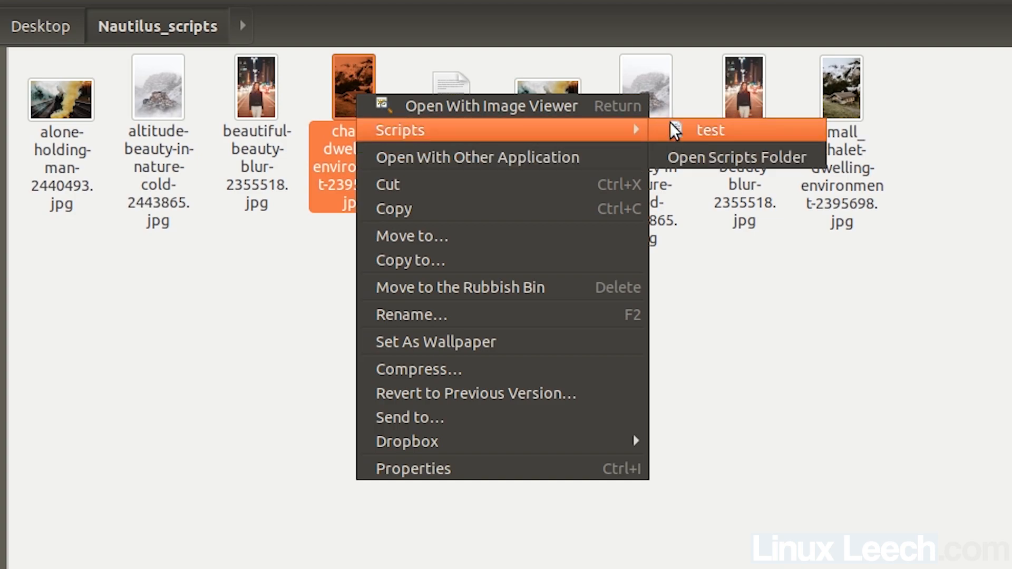
pyautogui.moveTo(741, 267)
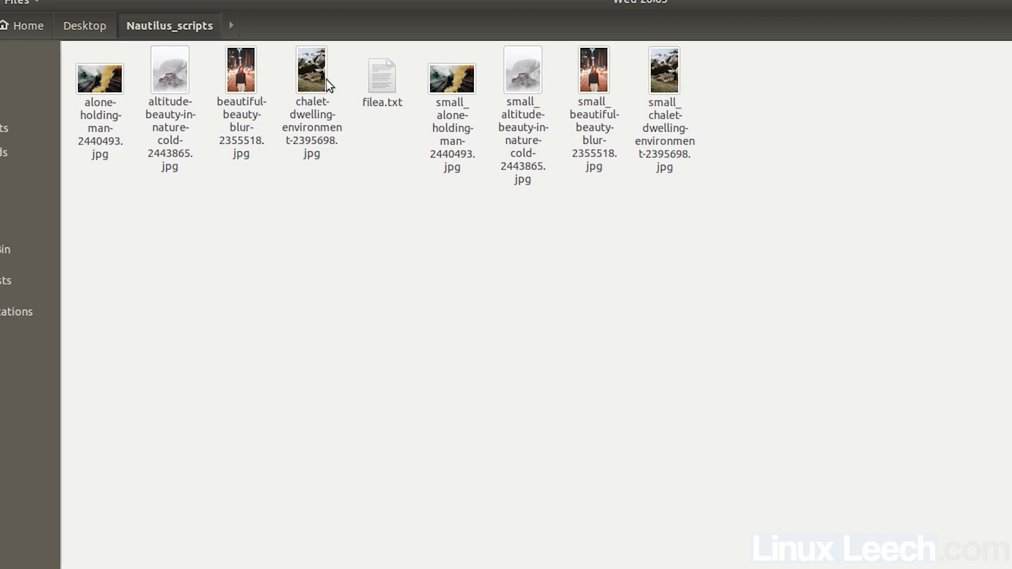
pyautogui.rightClick(312, 70)
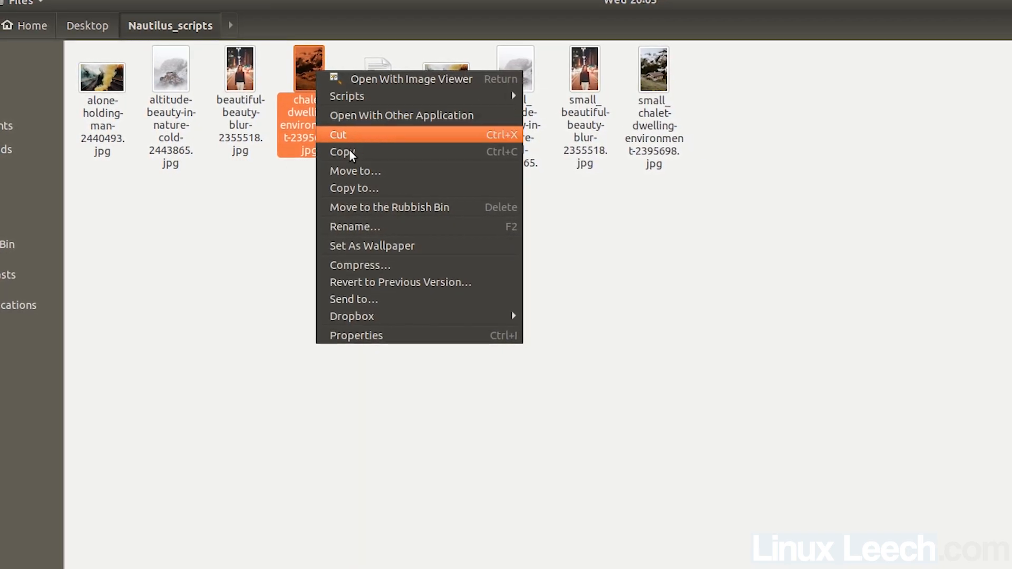